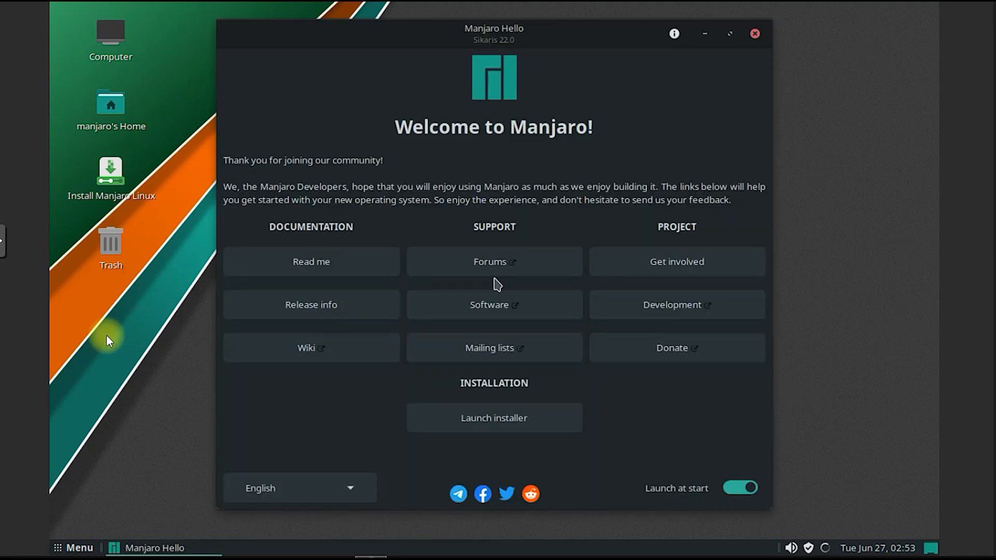
mouse_move(815, 7)
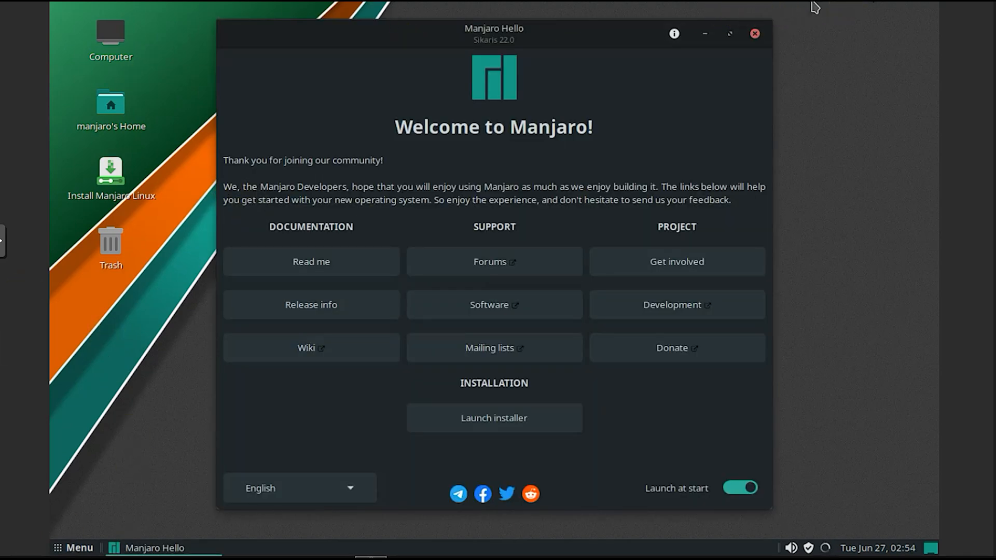
mouse_move(509, 395)
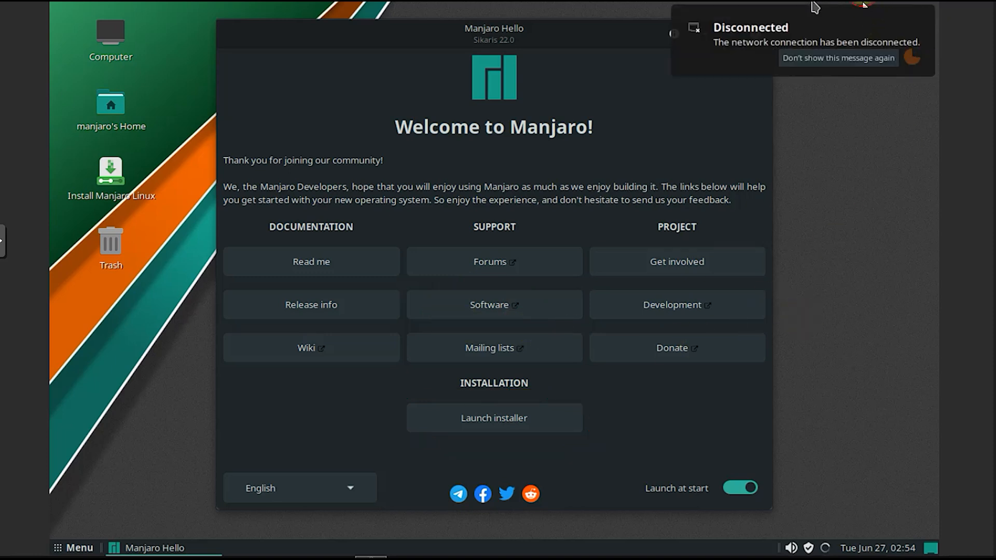
mouse_move(826, 58)
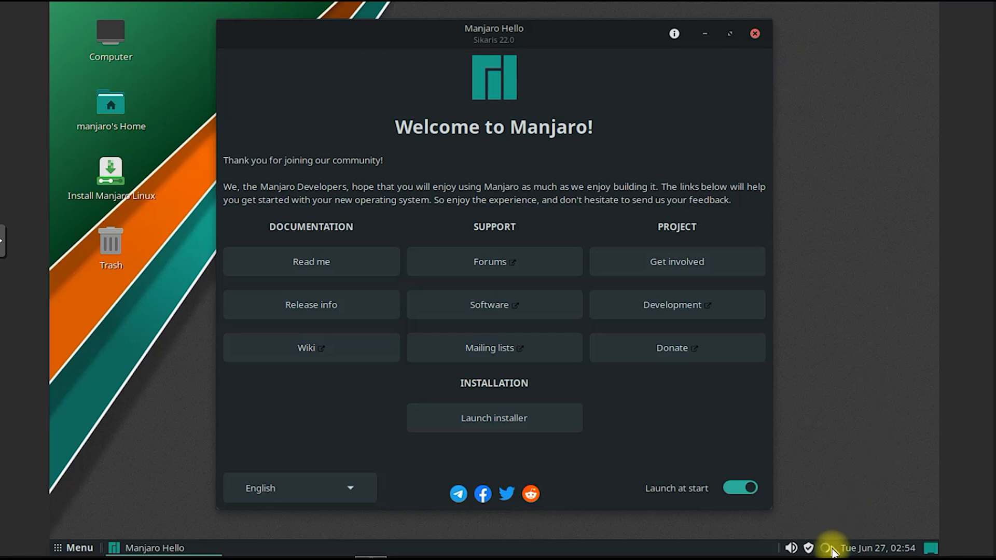
Step: Edit Wired connection 1 from the network tray and switch its IPv4 method to Manual
left_click(826, 548)
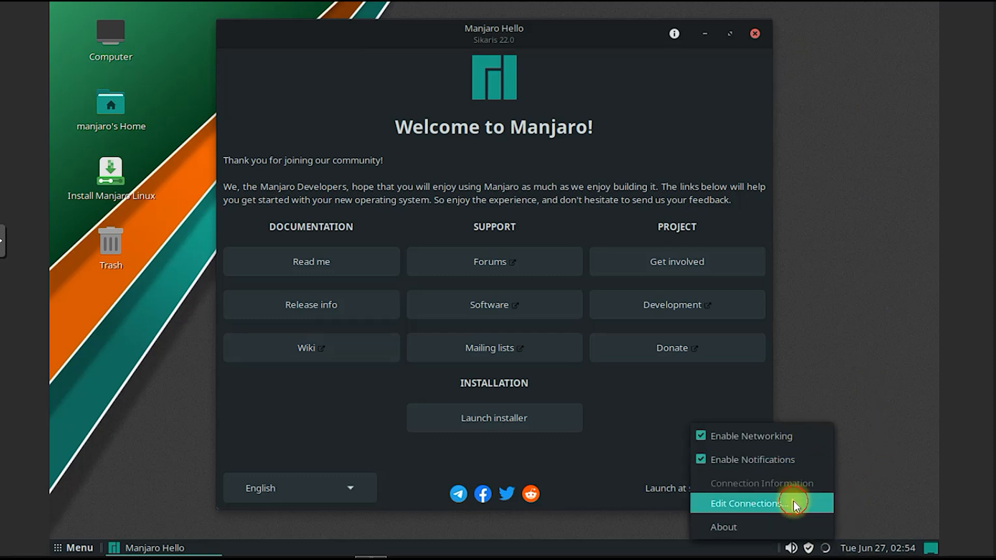
left_click(744, 503)
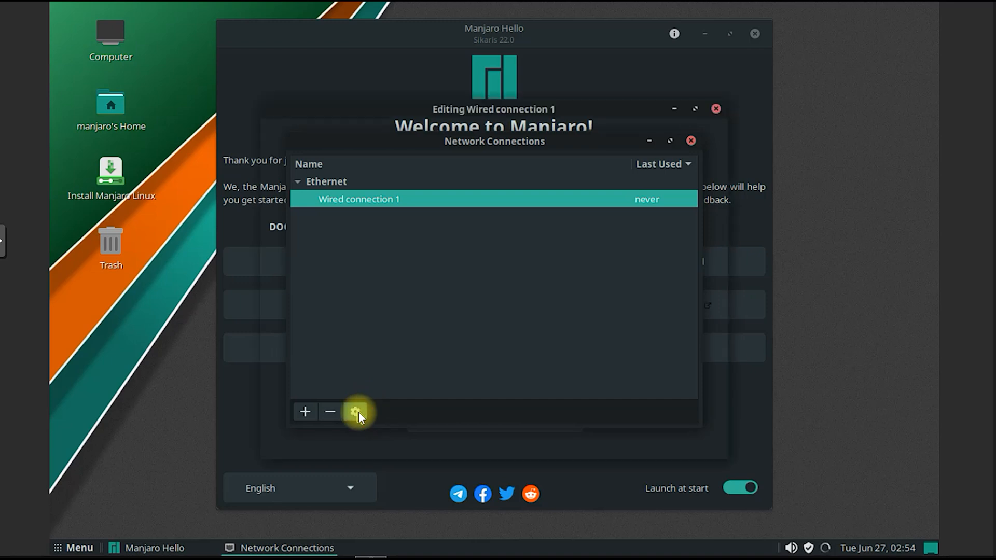
left_click(355, 412)
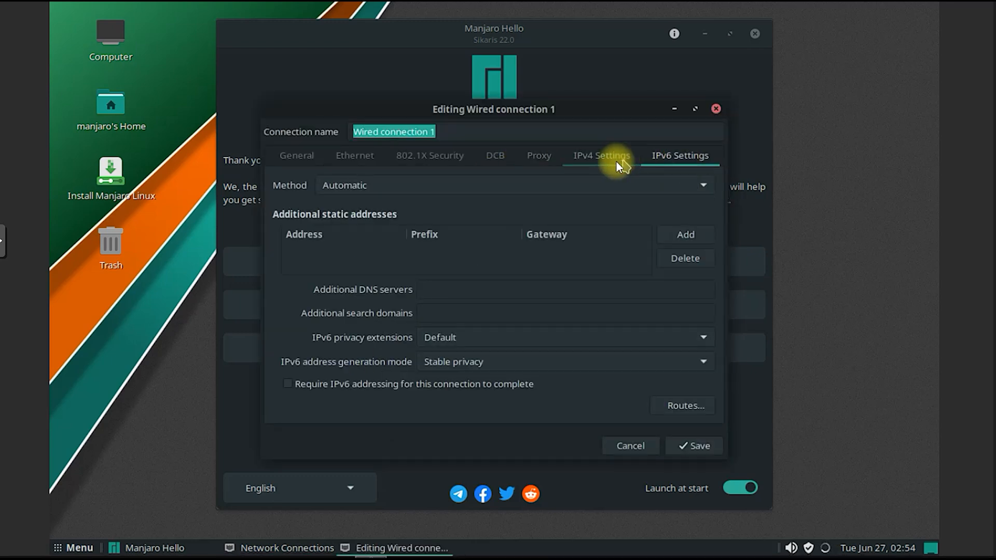
left_click(600, 154)
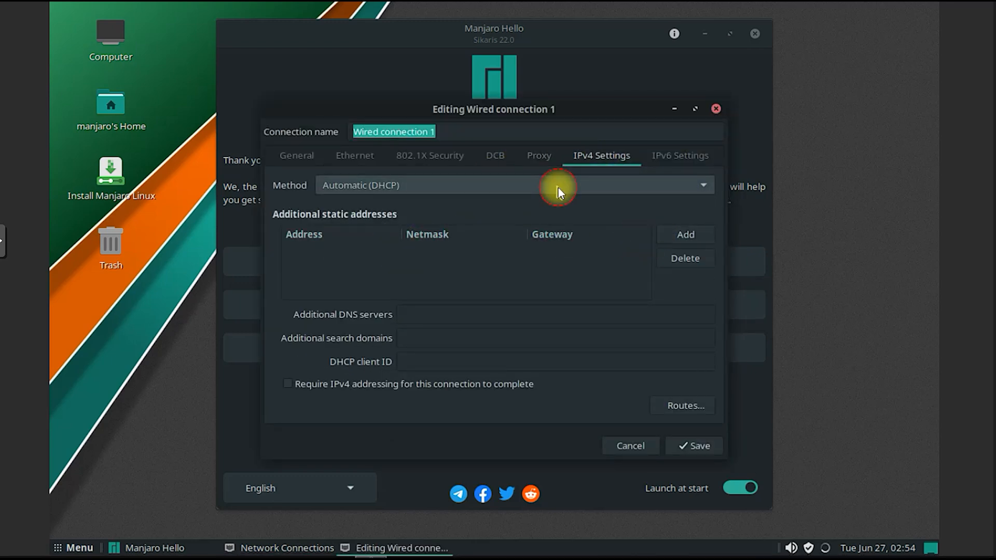
left_click(511, 184)
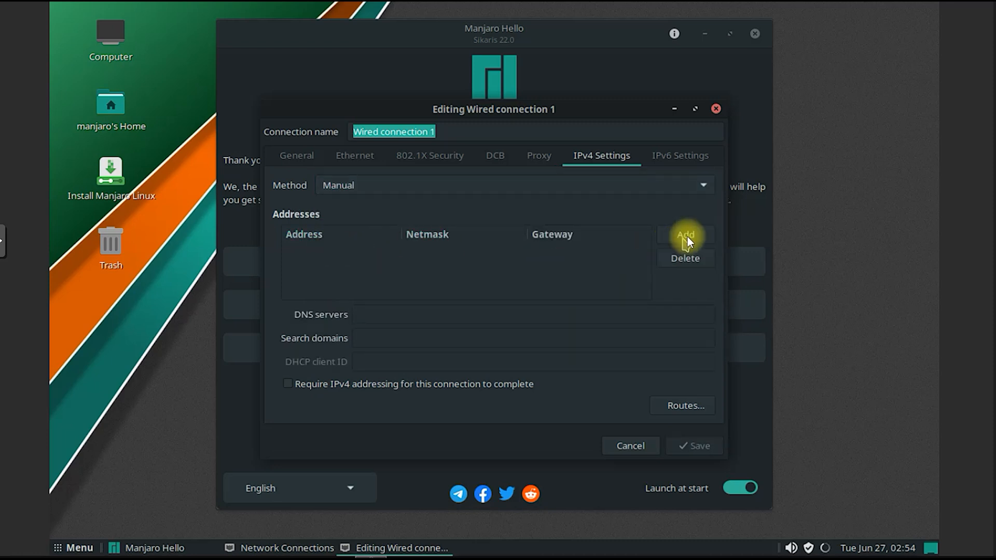
Step: Add address 192.168.100.185/24 with gateway 192.168.100.1 and DNS 1.1.1.1, then save
left_click(684, 235)
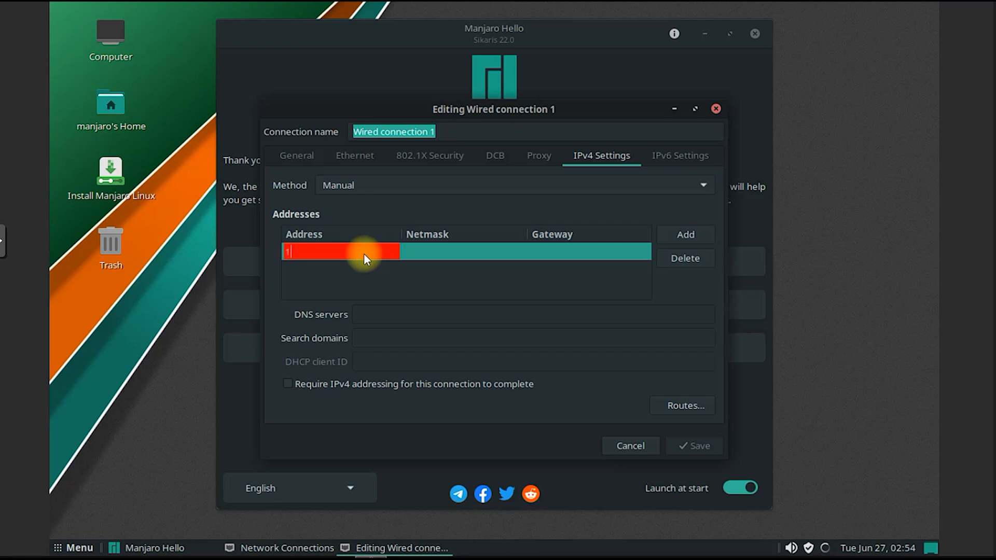
type("92.168.")
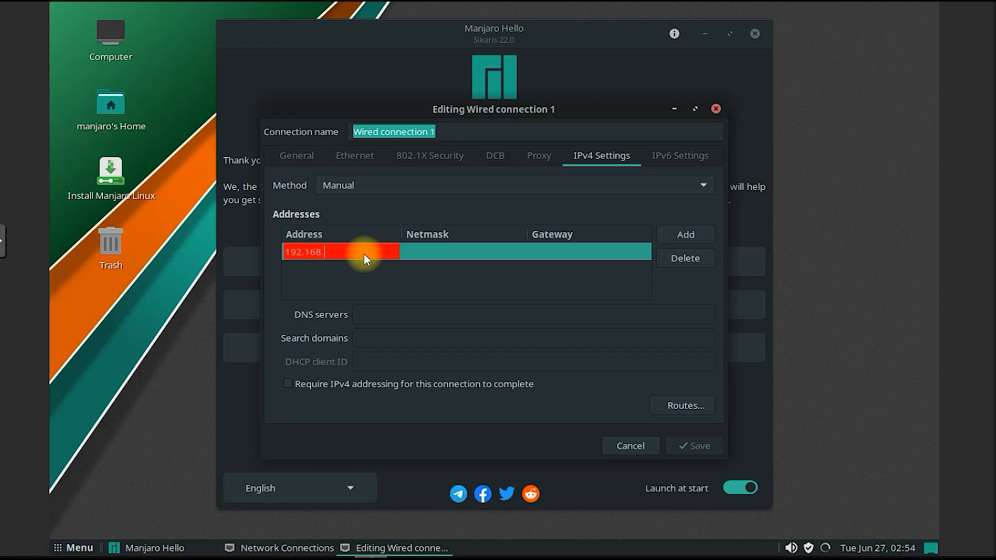
type("100.185")
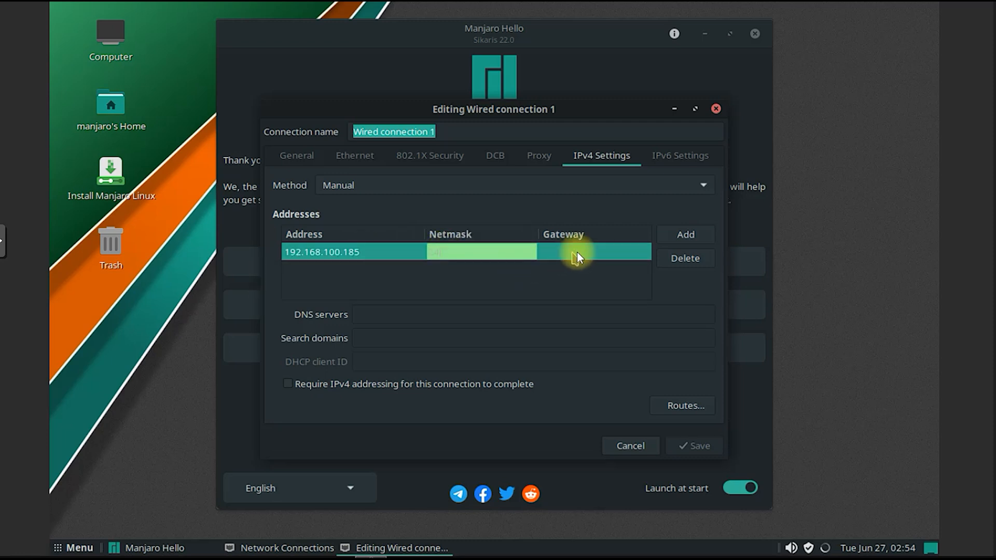
type("1920")
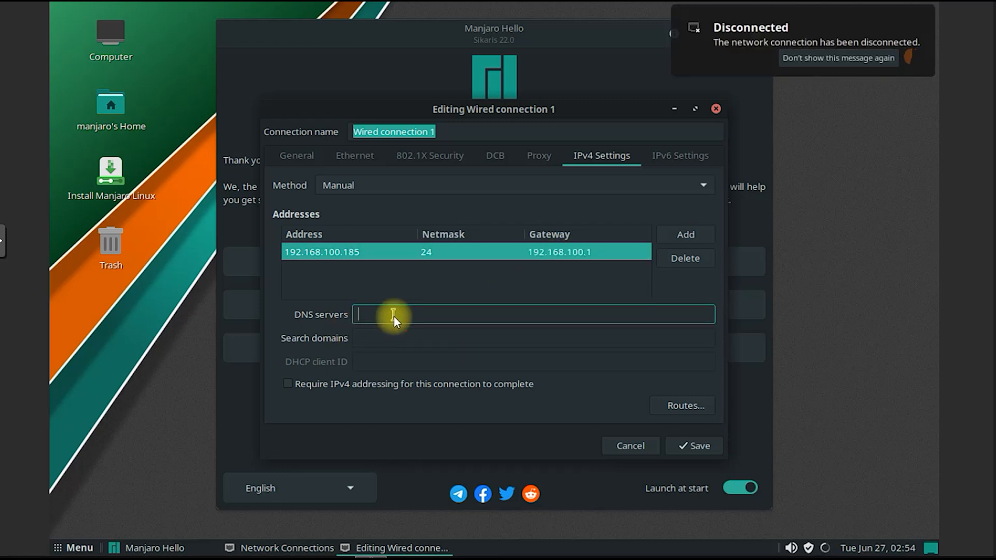
type("1.1.1.1")
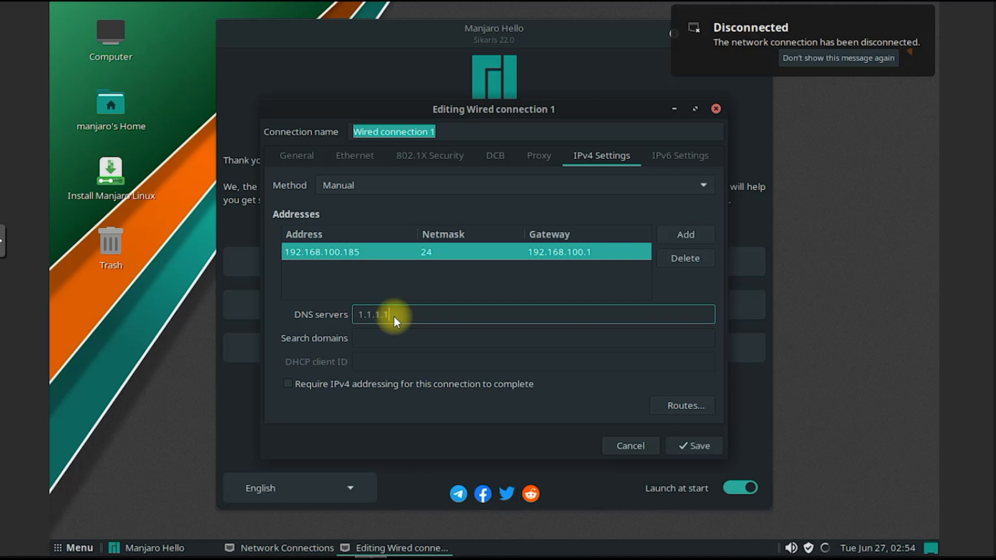
left_click(694, 445)
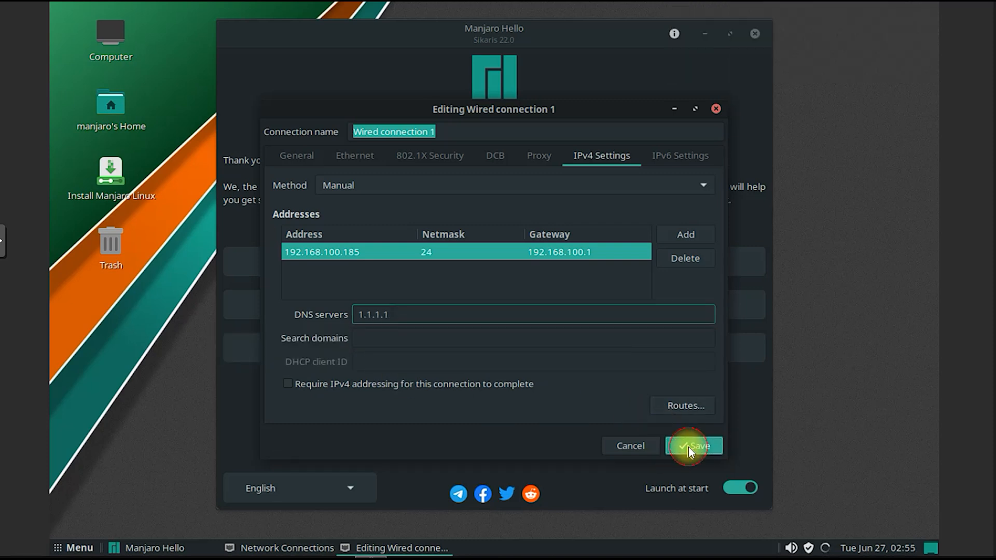
Step: Close the Manjaro Hello window and list all applications in the MATE Menu, checking the desktop context menu
left_click(694, 445)
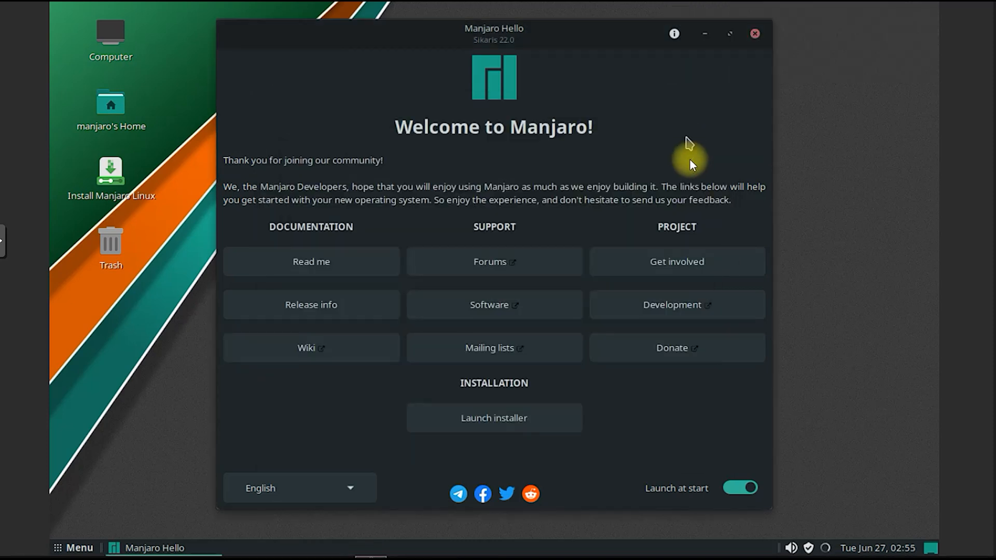
left_click(754, 33)
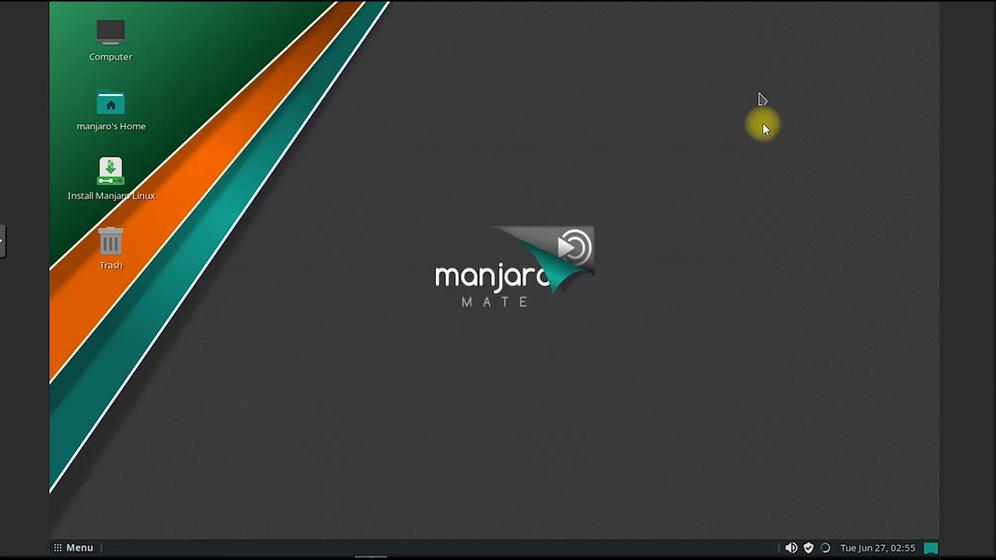
mouse_move(338, 390)
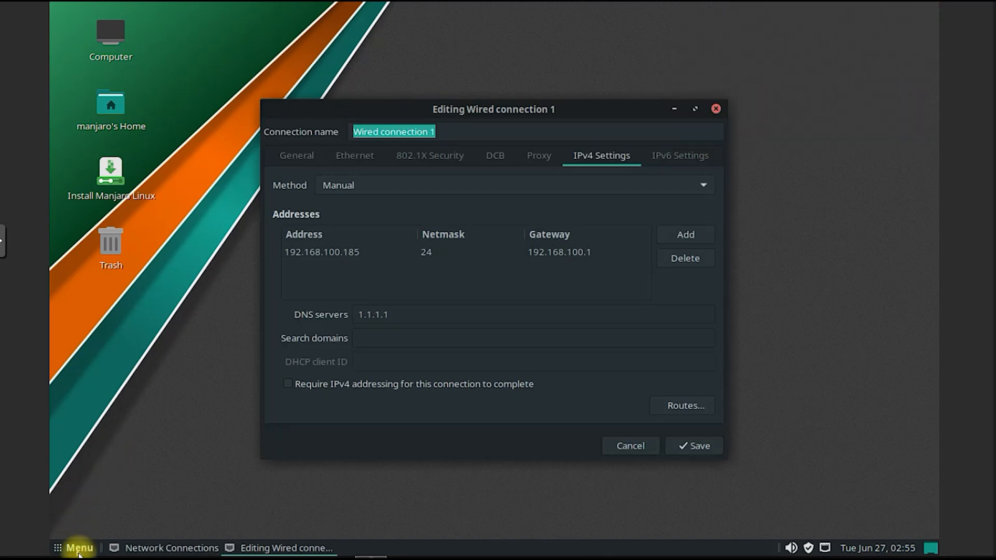
left_click(78, 548)
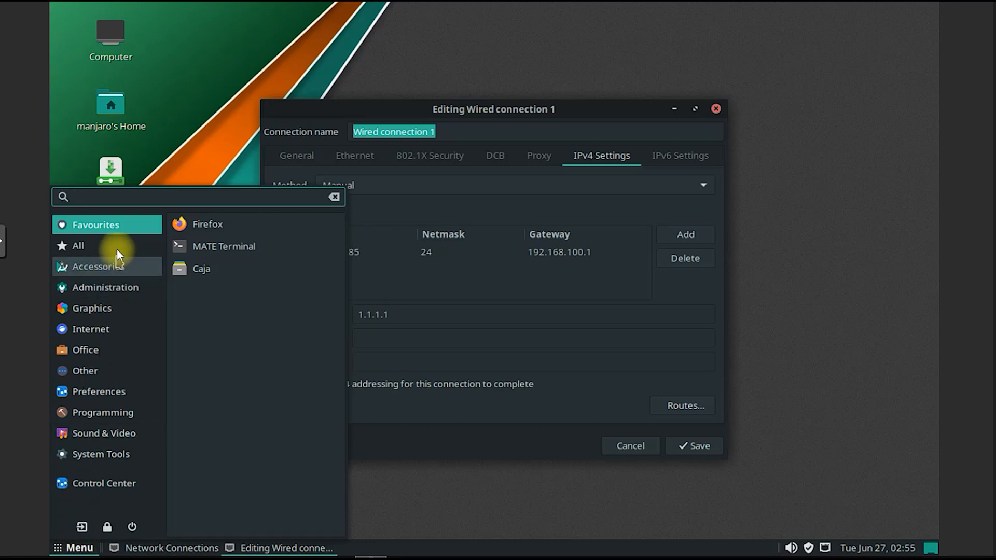
left_click(78, 246)
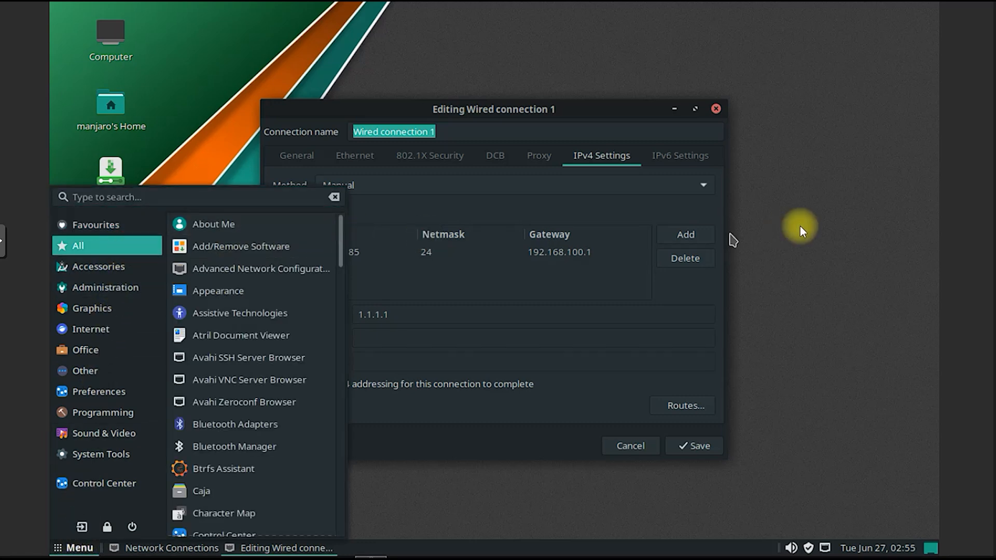
right_click(799, 230)
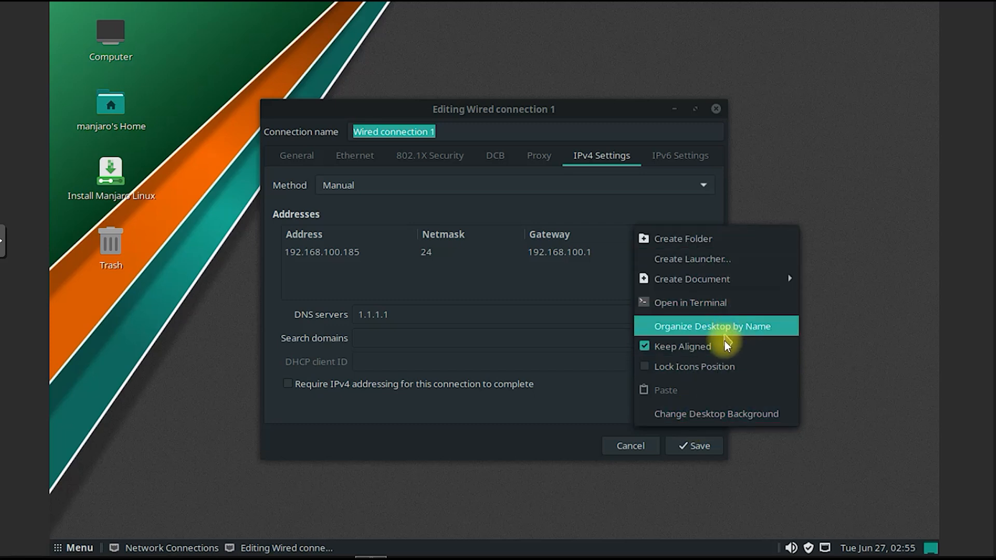
mouse_move(765, 238)
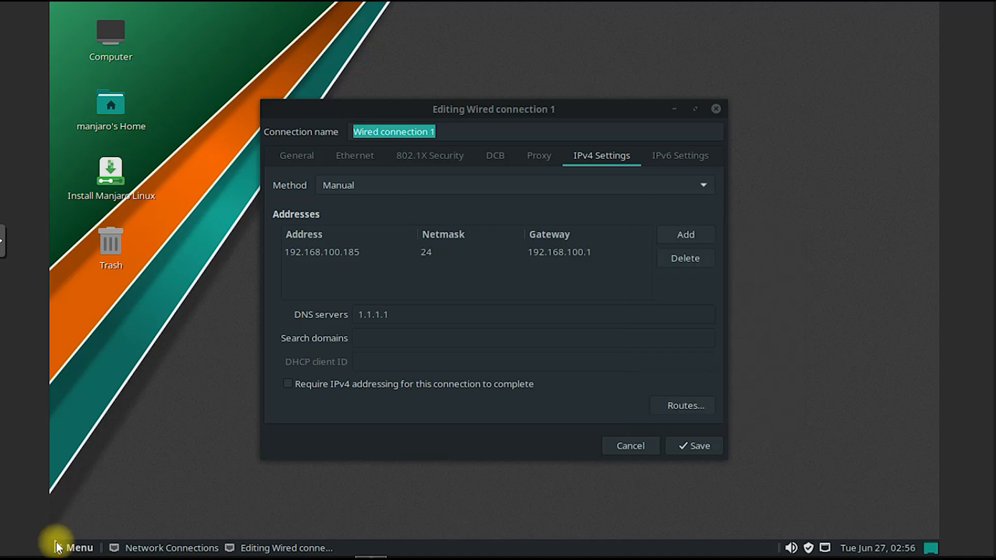
Step: Browse the System Tools and Accessories menu categories, returning to the All applications list
left_click(73, 548)
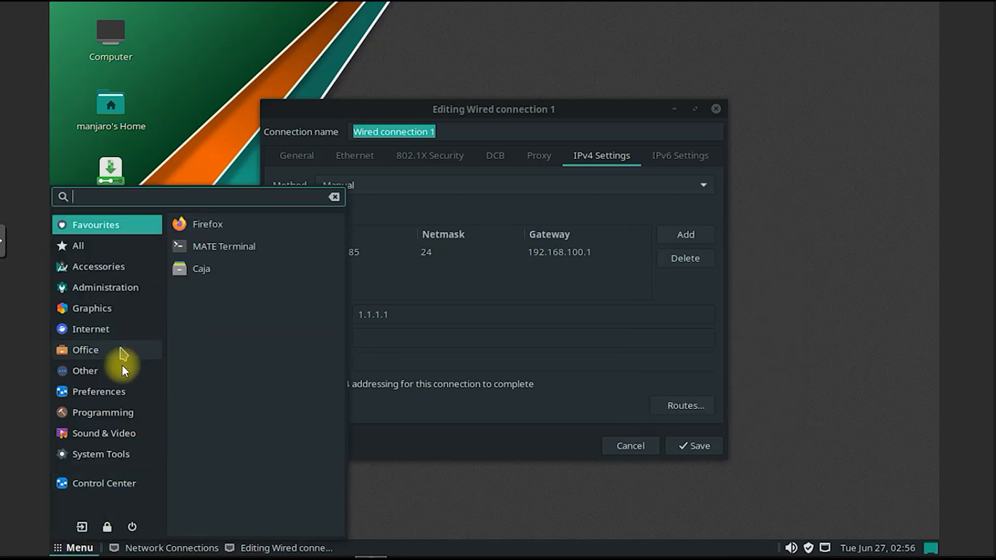
left_click(101, 453)
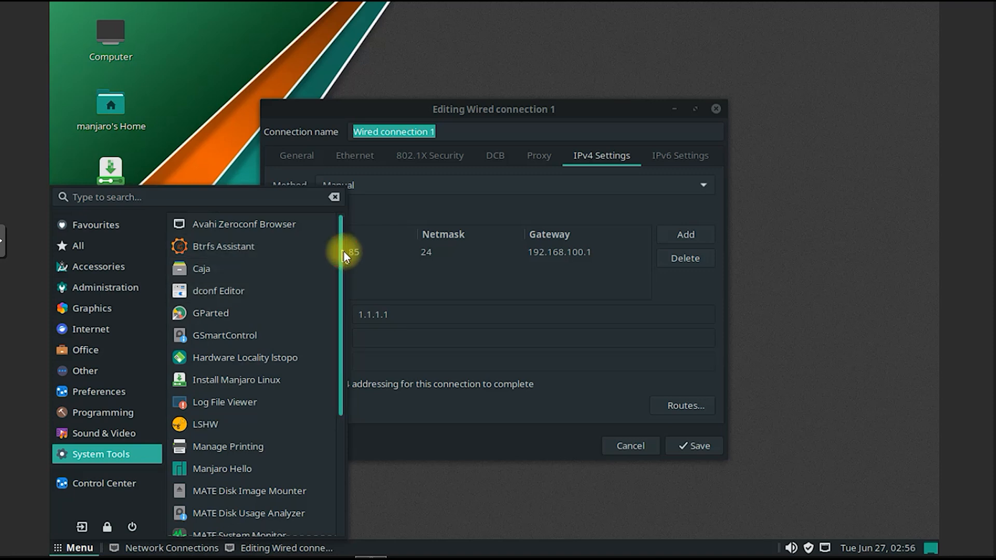
scroll("down", 3)
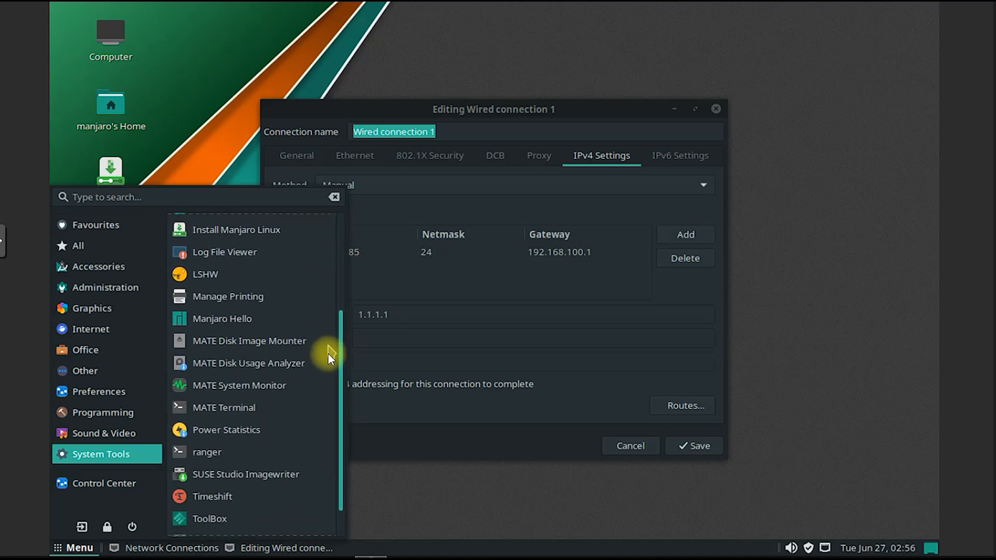
scroll("down", 3)
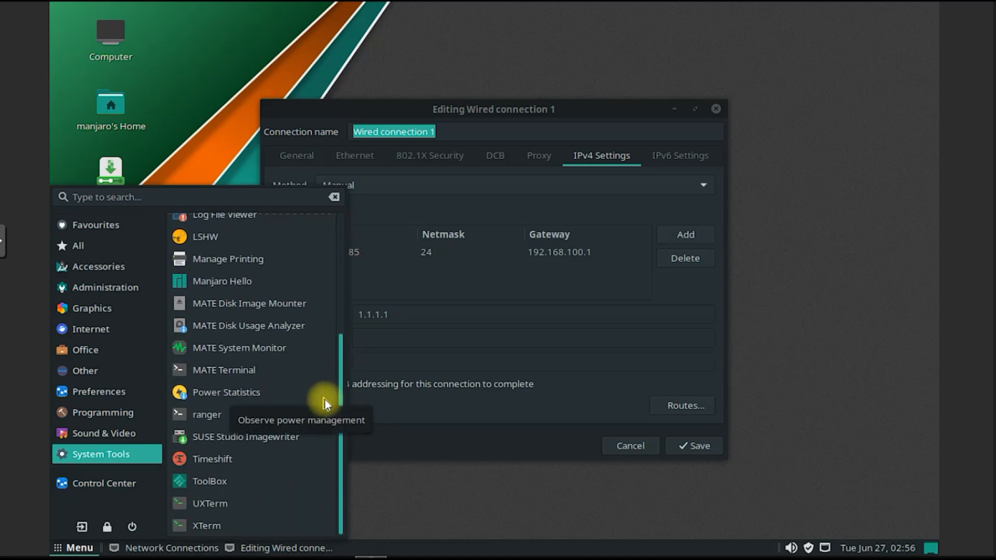
scroll("up", 3)
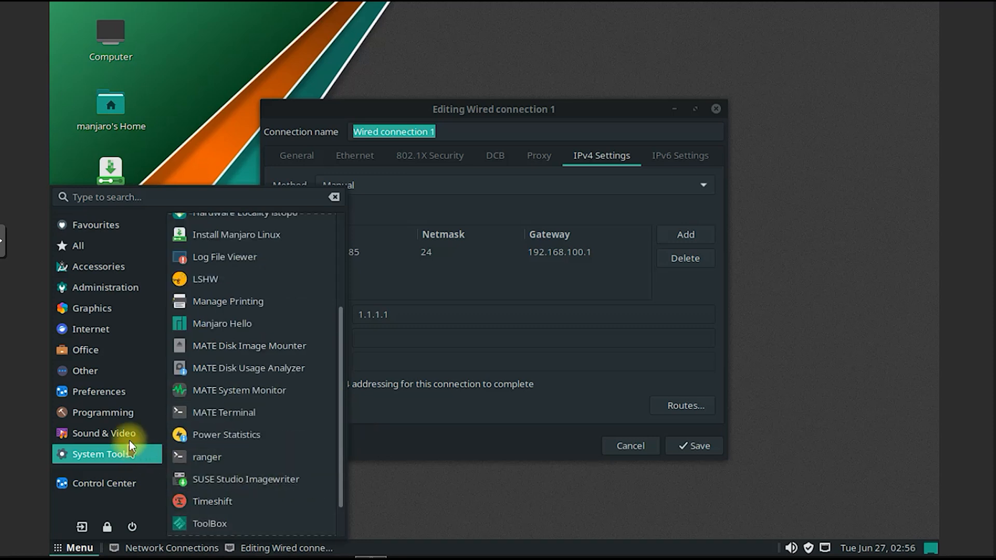
left_click(78, 246)
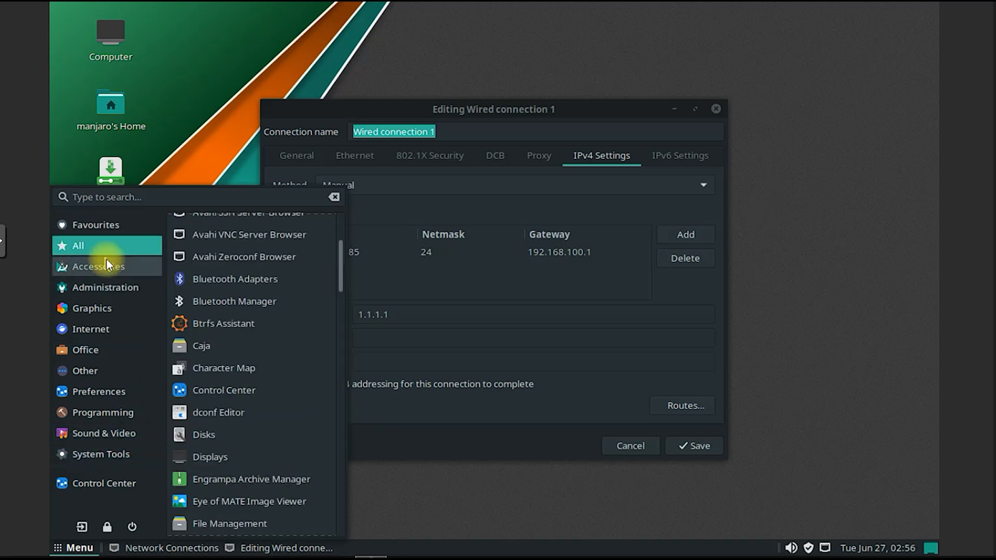
left_click(99, 267)
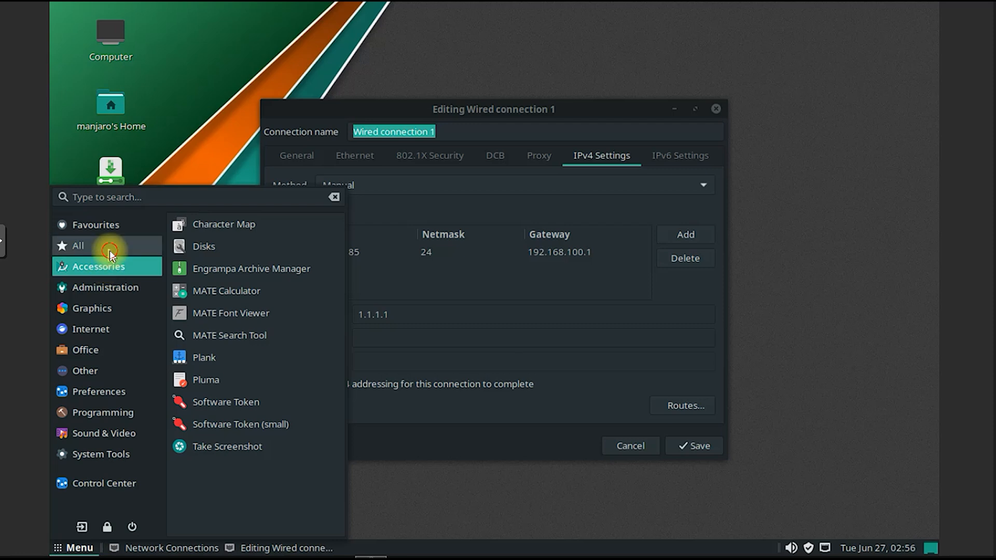
left_click(78, 246)
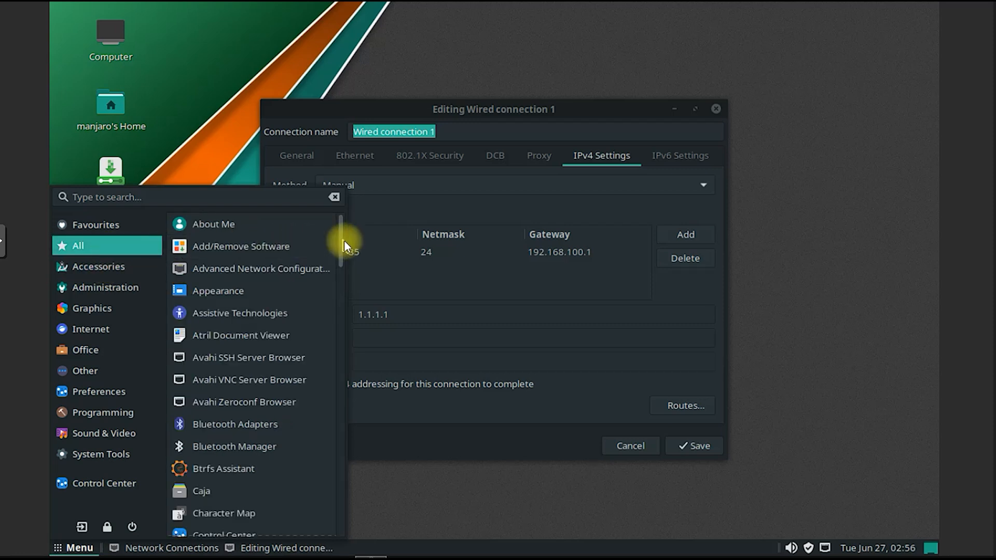
scroll("down", 3)
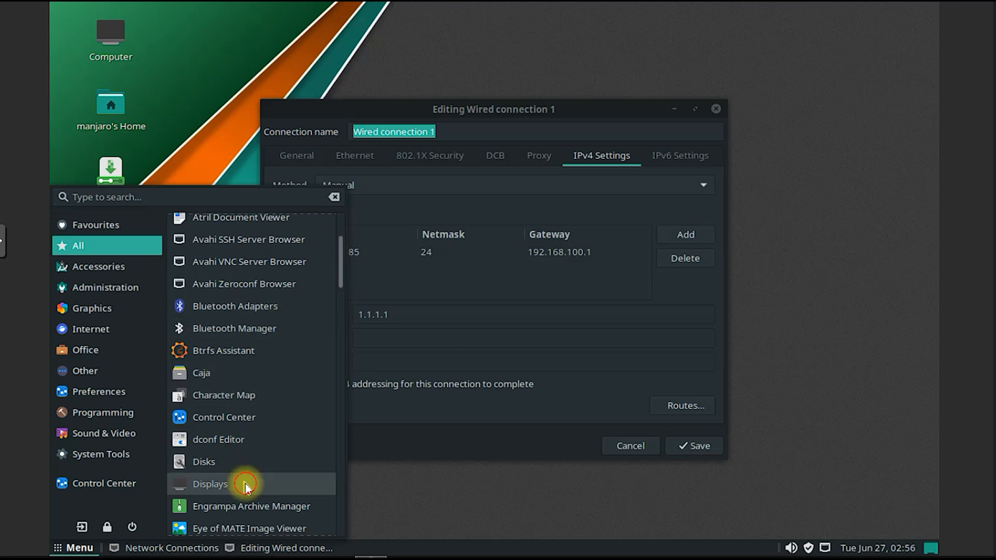
Step: Apply and keep the 1360 x 768, 60 Hz mode in Monitor Preferences, then close it
left_click(209, 485)
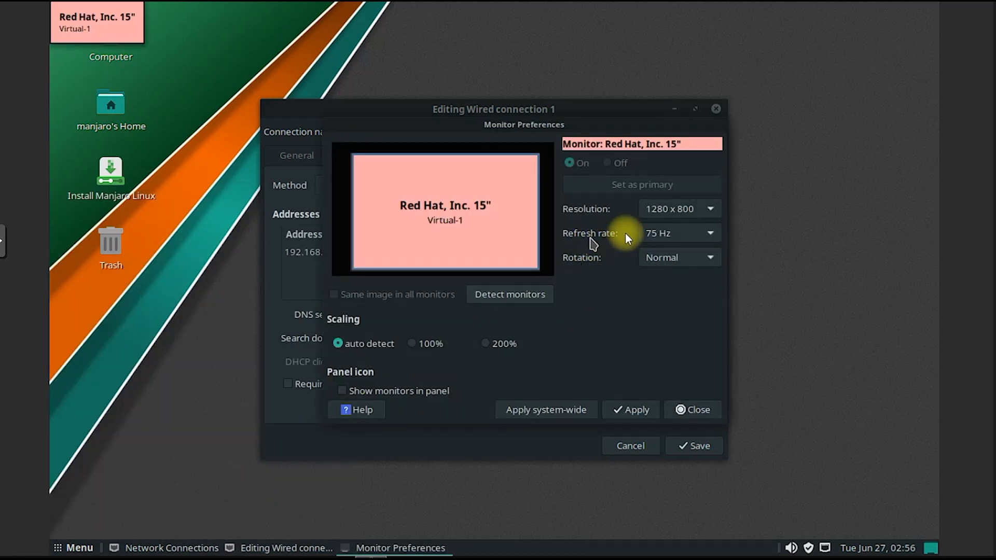
left_click(678, 208)
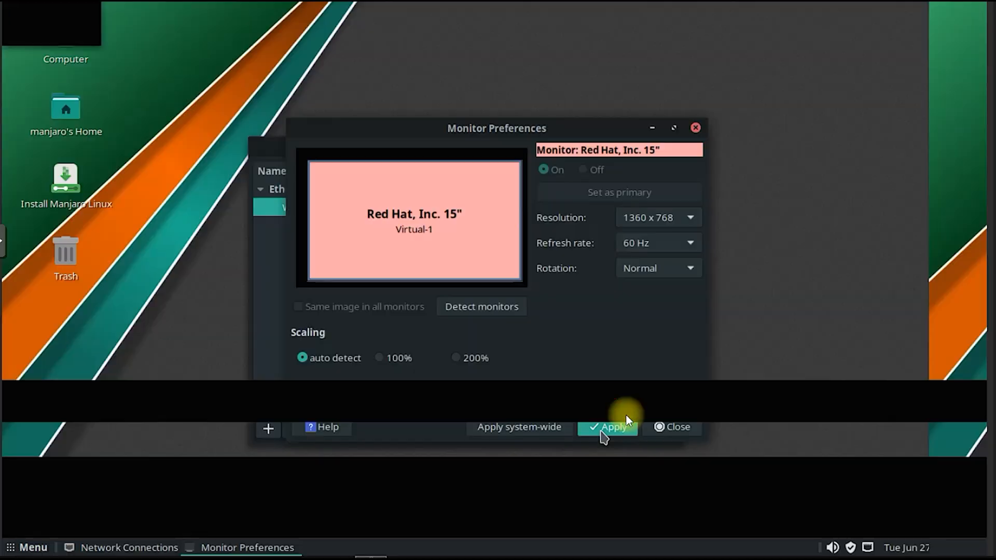
left_click(610, 426)
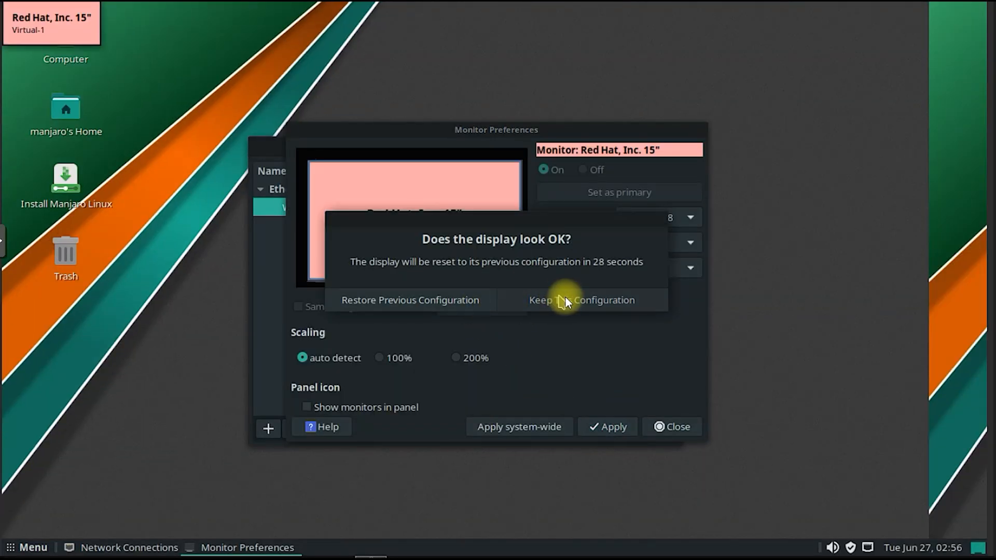
left_click(581, 300)
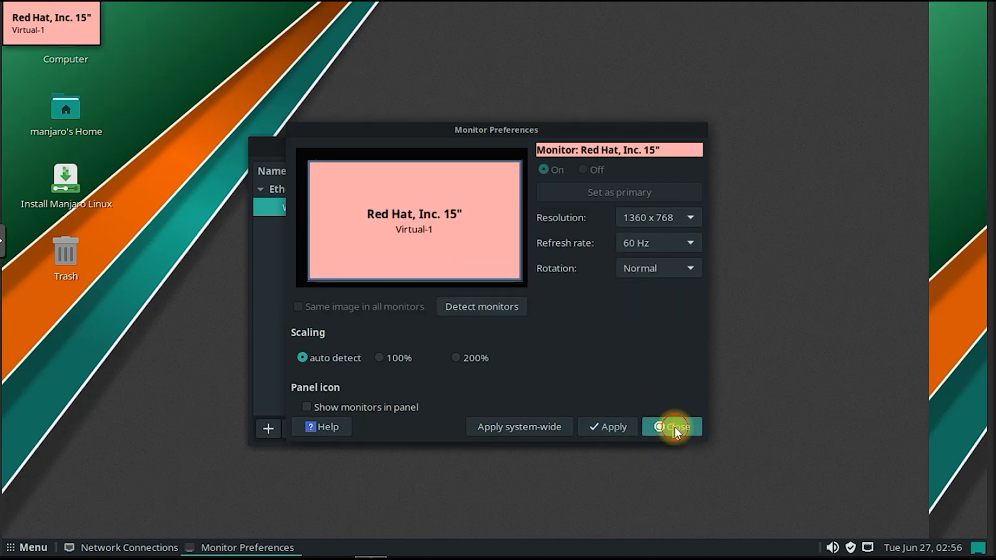
left_click(672, 426)
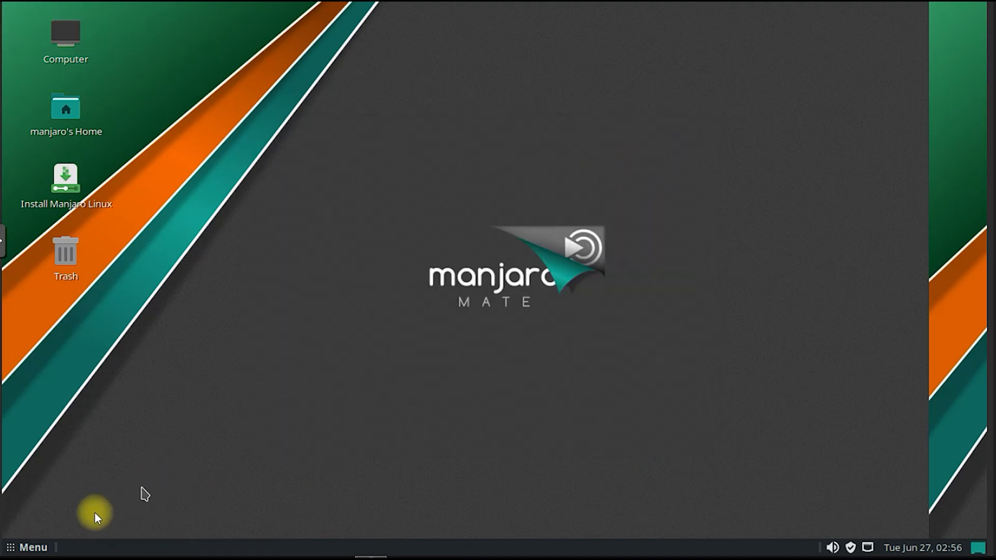
Step: From the All applications list, view the discovered _teamviewer._tcp service at 192.168.100.111:2020 in Avahi Discovery
left_click(32, 547)
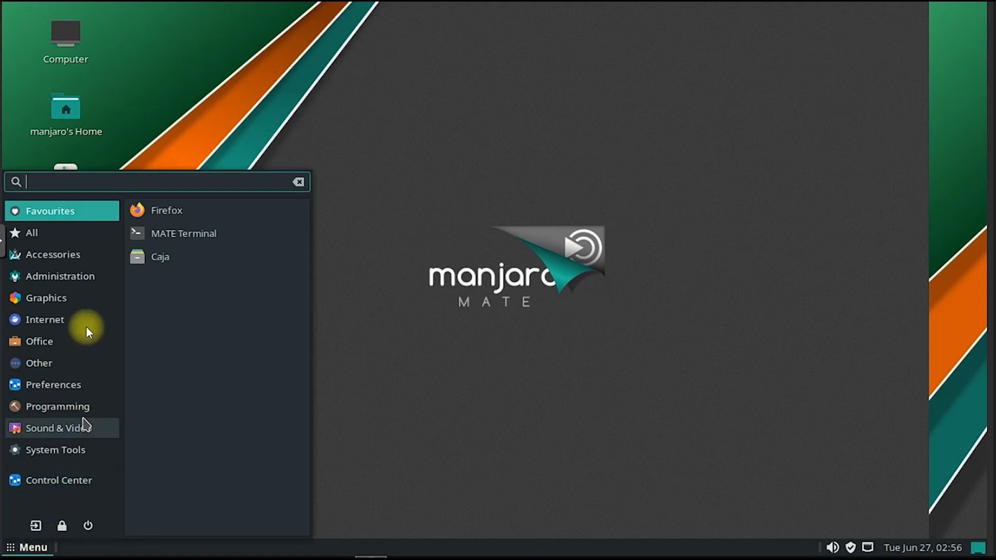
left_click(30, 233)
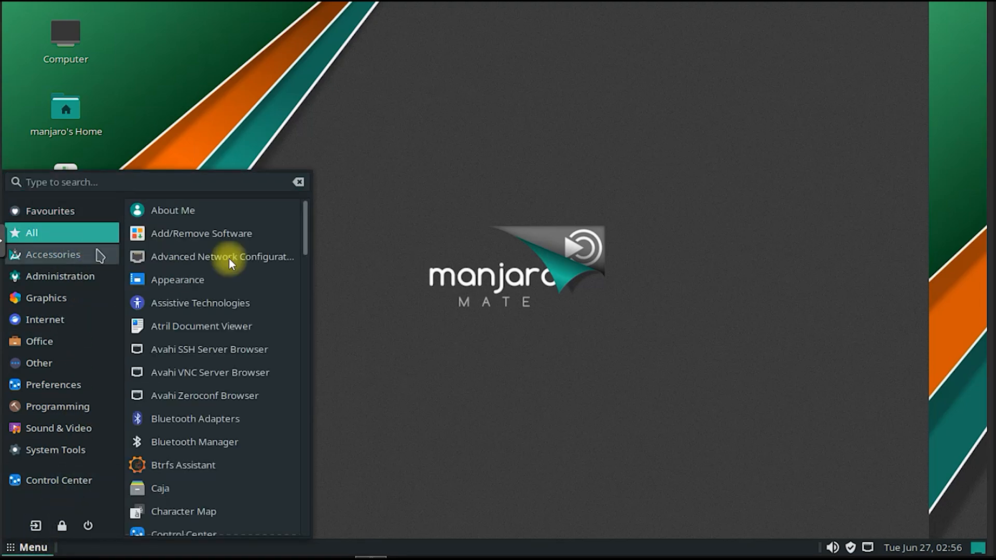
scroll("down", 3)
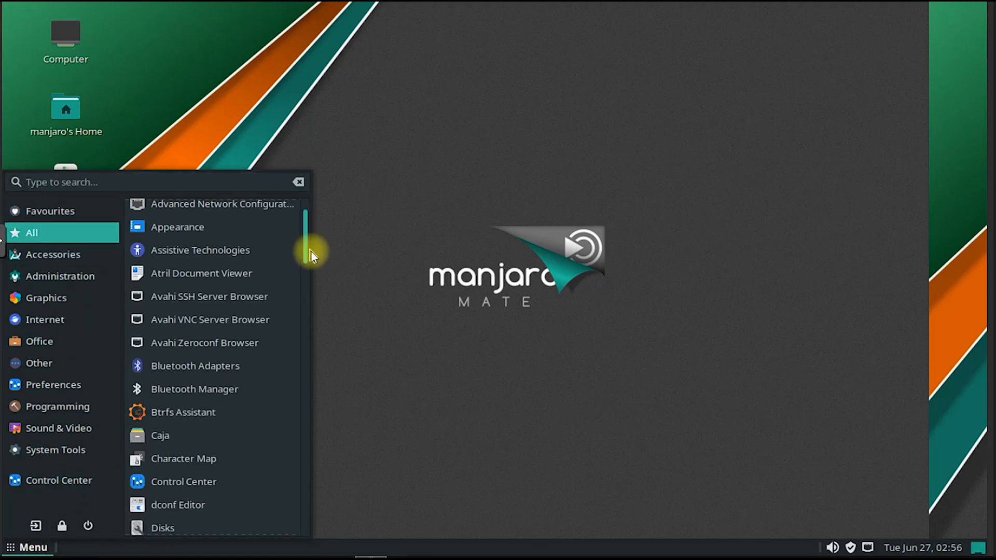
scroll("down", 3)
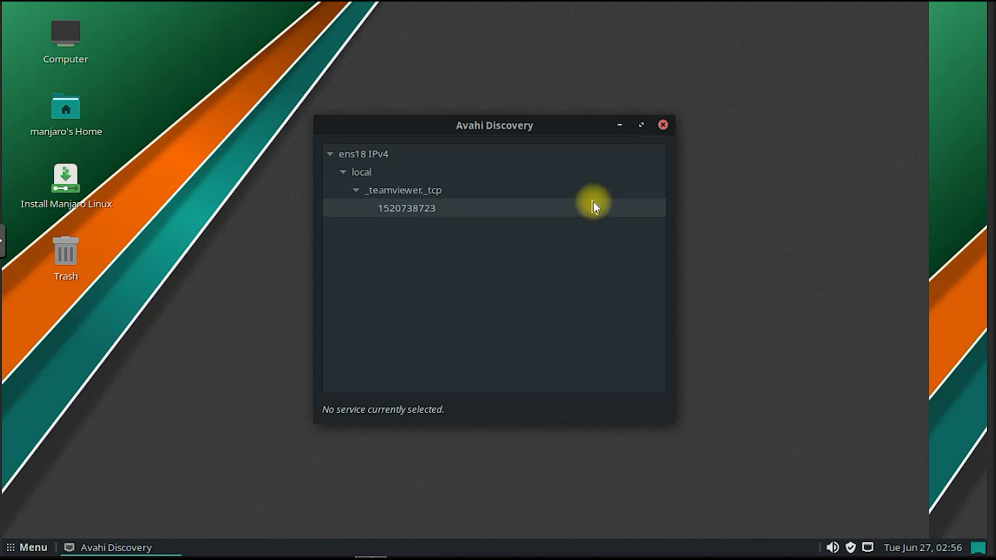
left_click(405, 208)
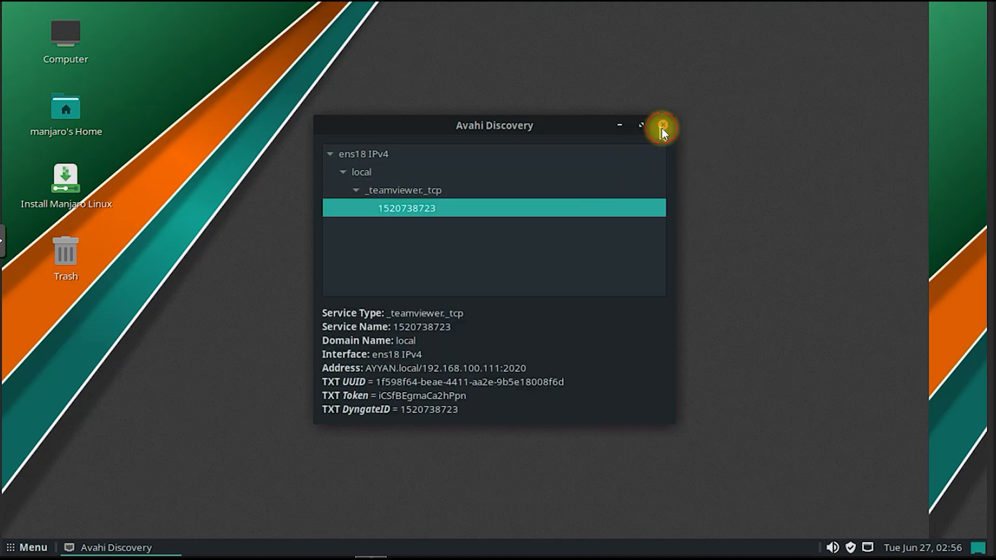
Step: Close Avahi Discovery and return to the All applications list in the menu
left_click(28, 548)
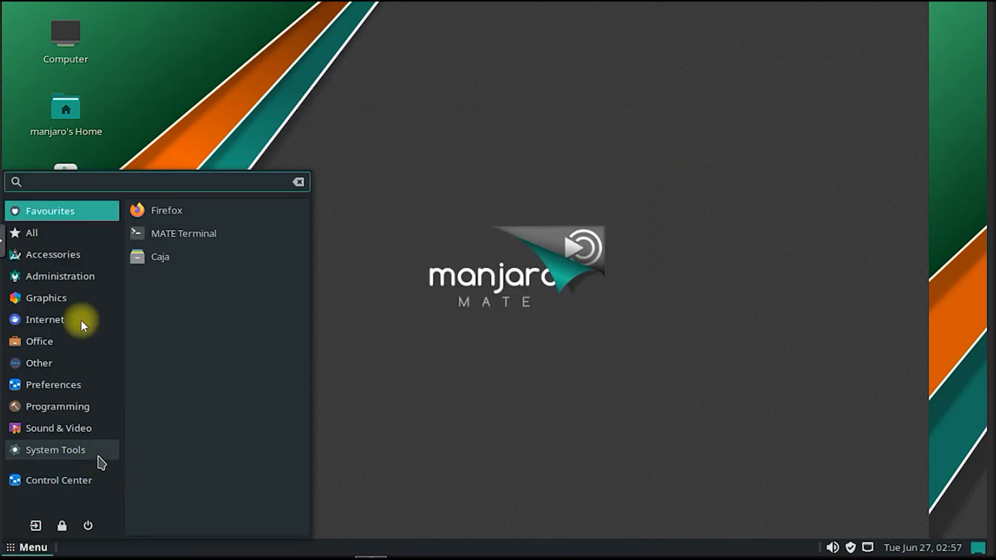
left_click(31, 232)
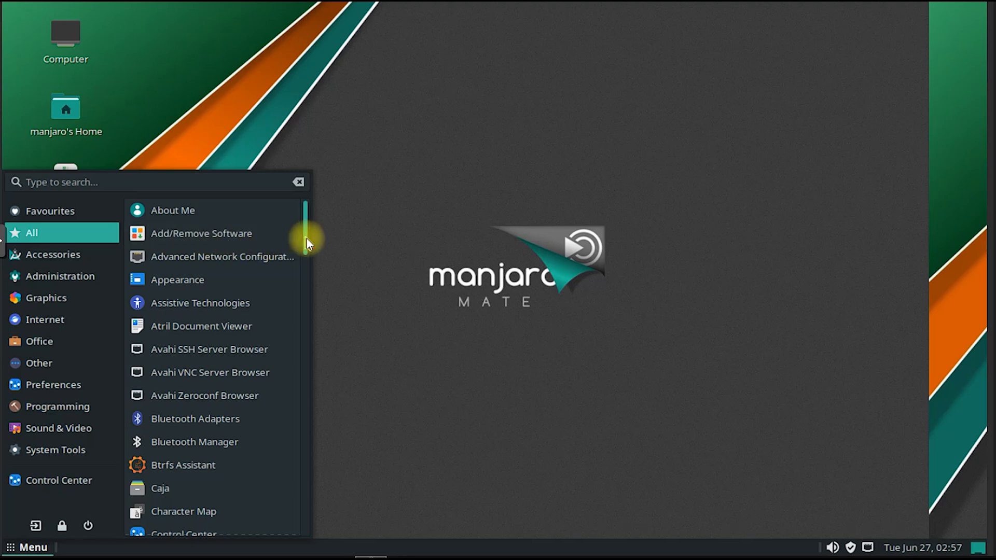
scroll("down", 3)
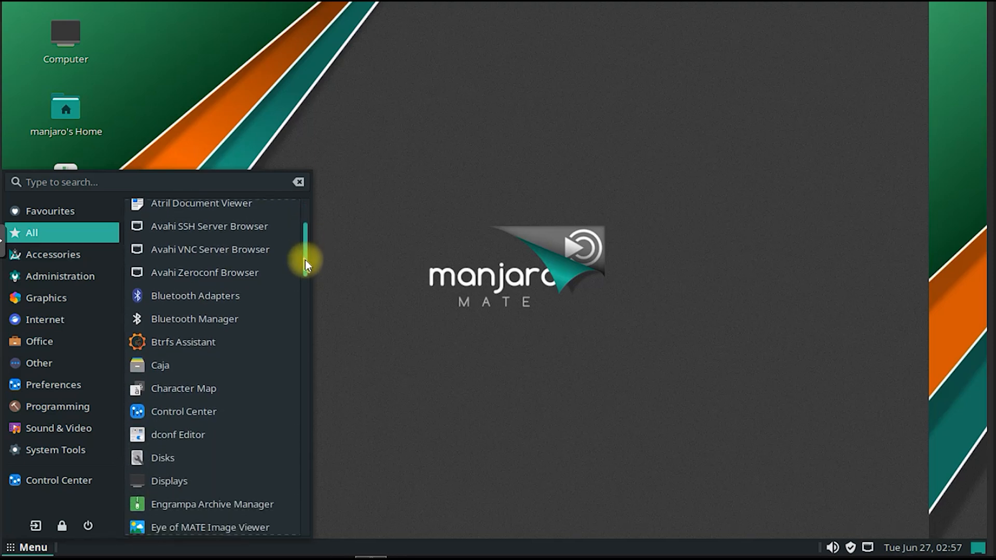
scroll("down", 3)
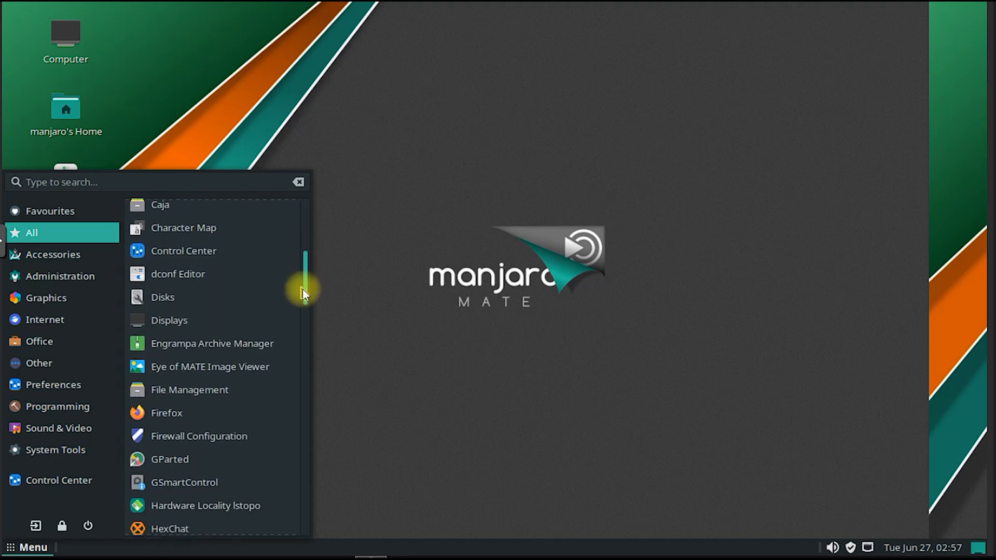
scroll("down", 3)
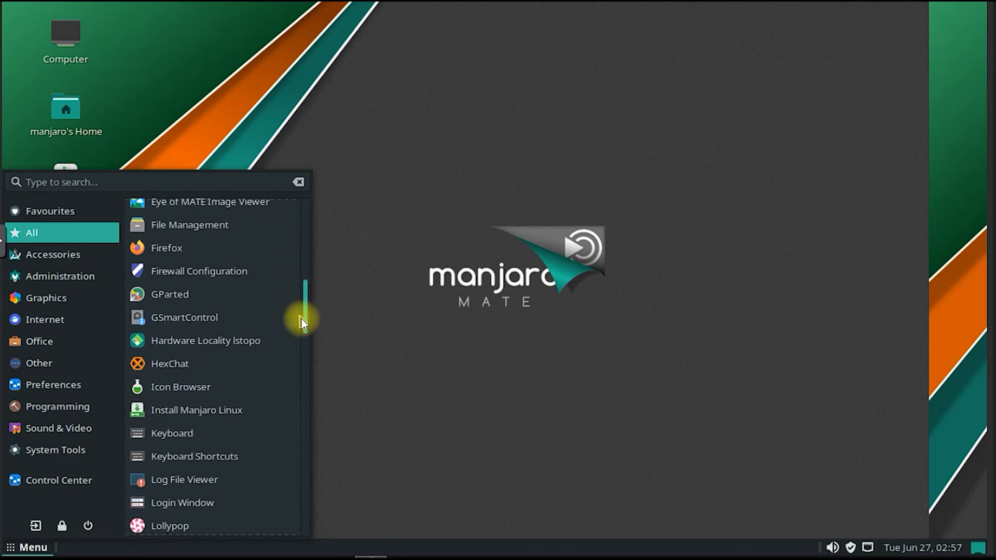
scroll("down", 3)
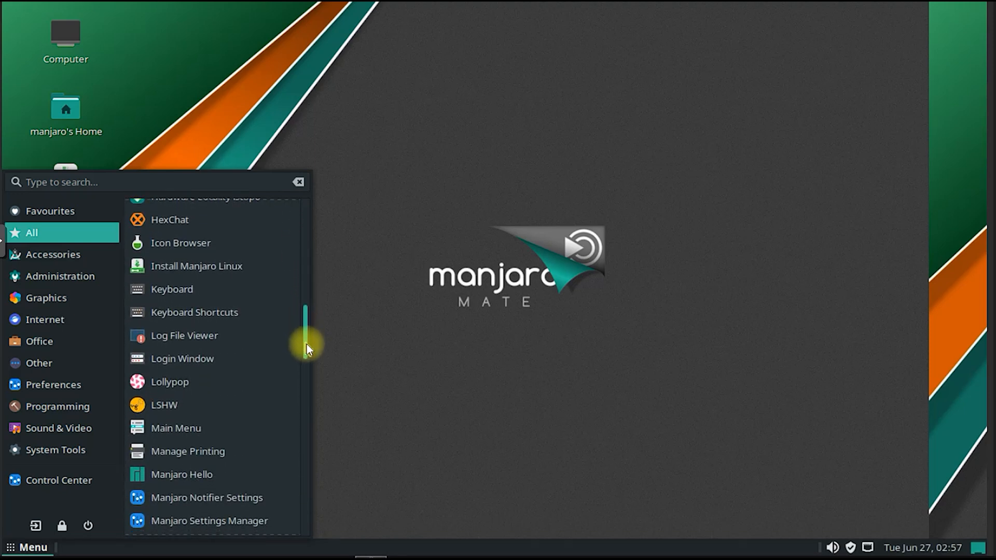
scroll("down", 3)
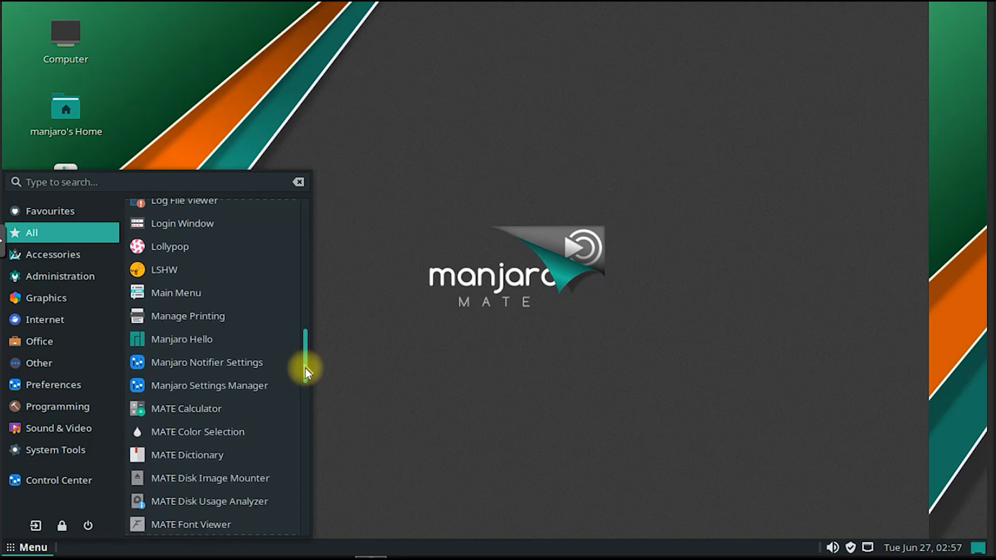
scroll("down", 3)
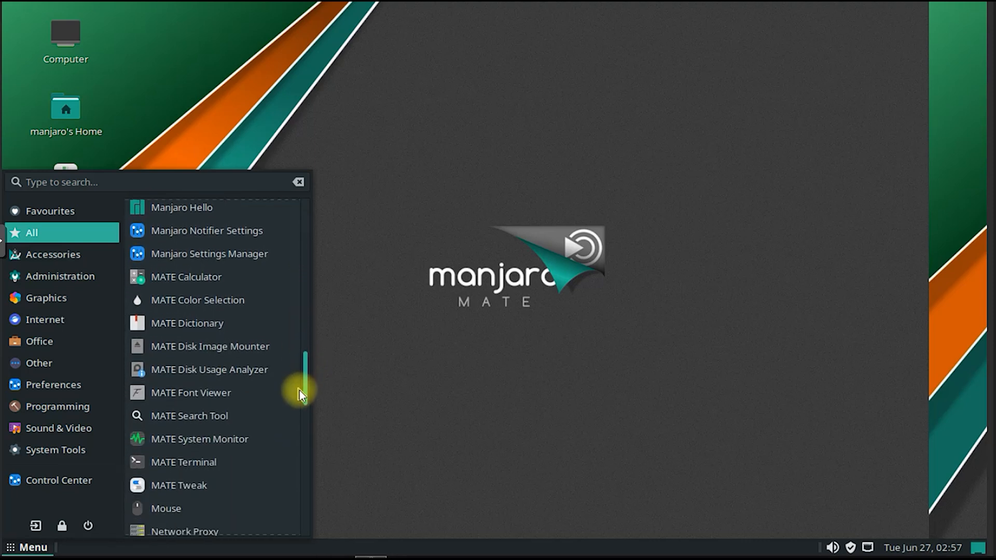
scroll("down", 3)
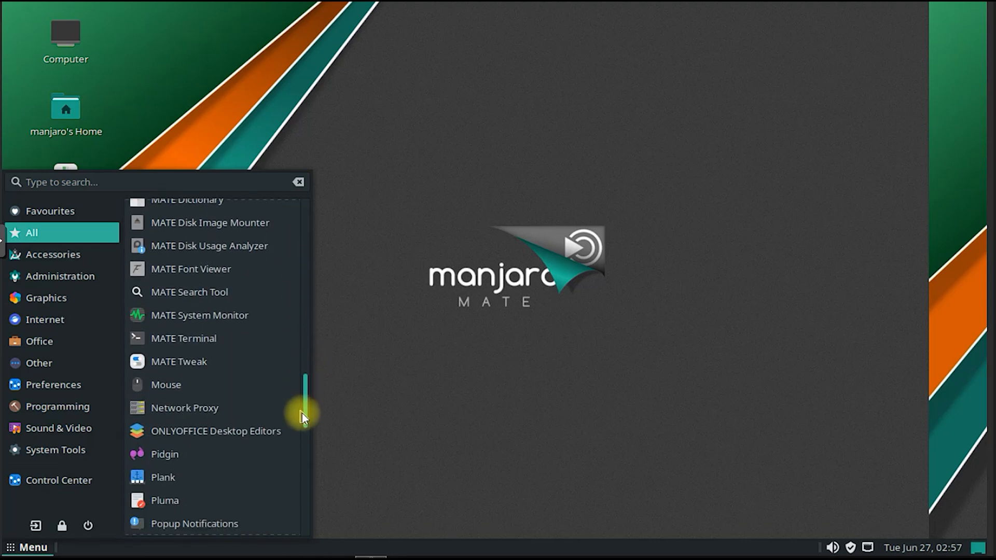
scroll("down", 3)
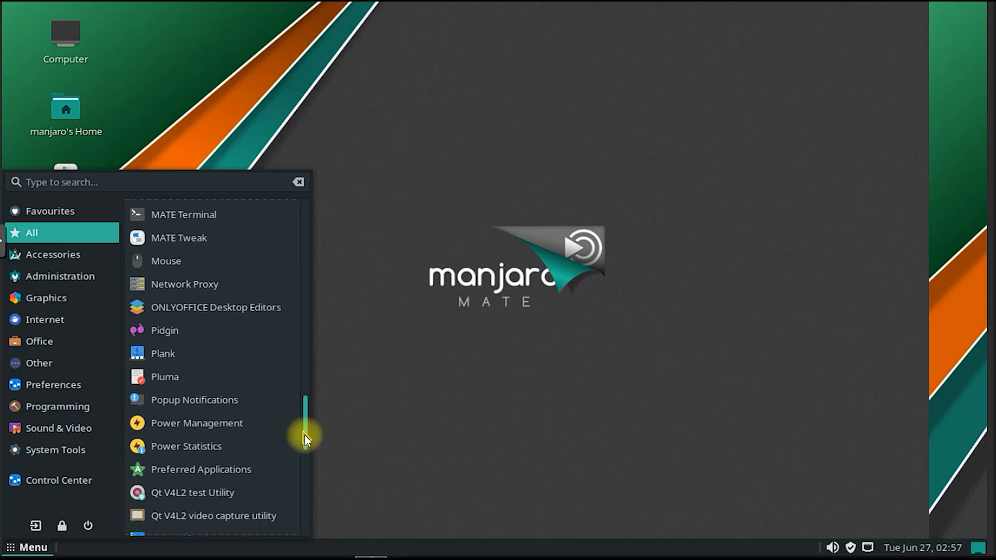
scroll("down", 3)
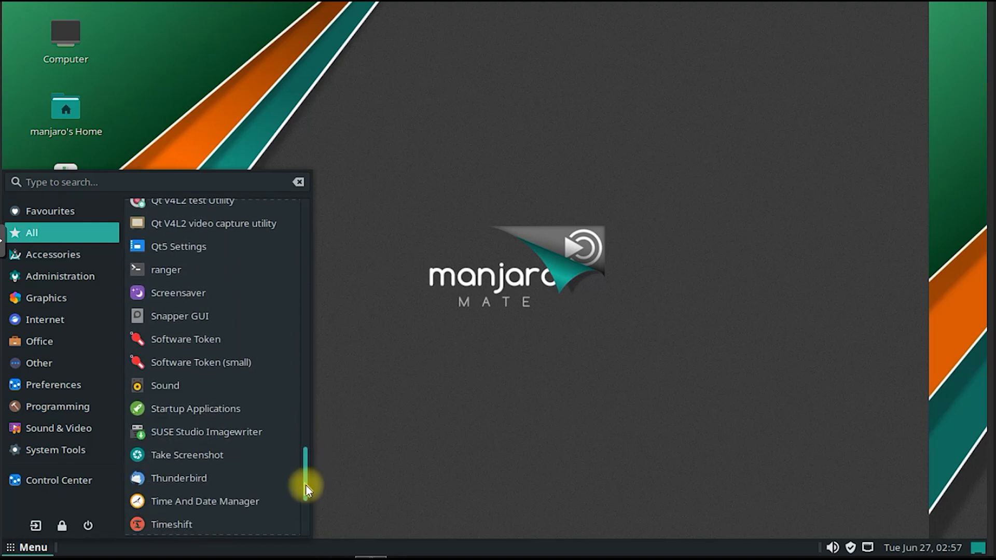
scroll("down", 3)
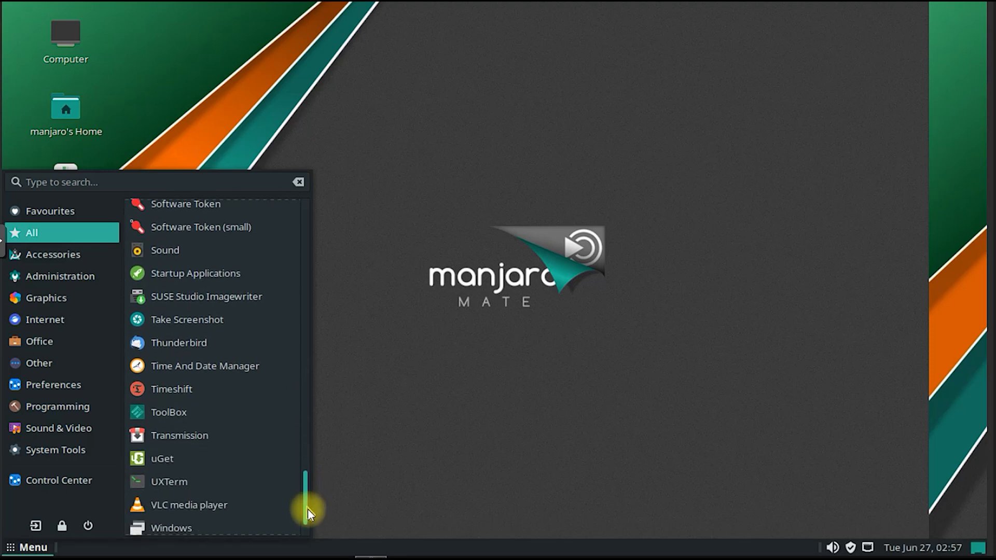
scroll("down", 3)
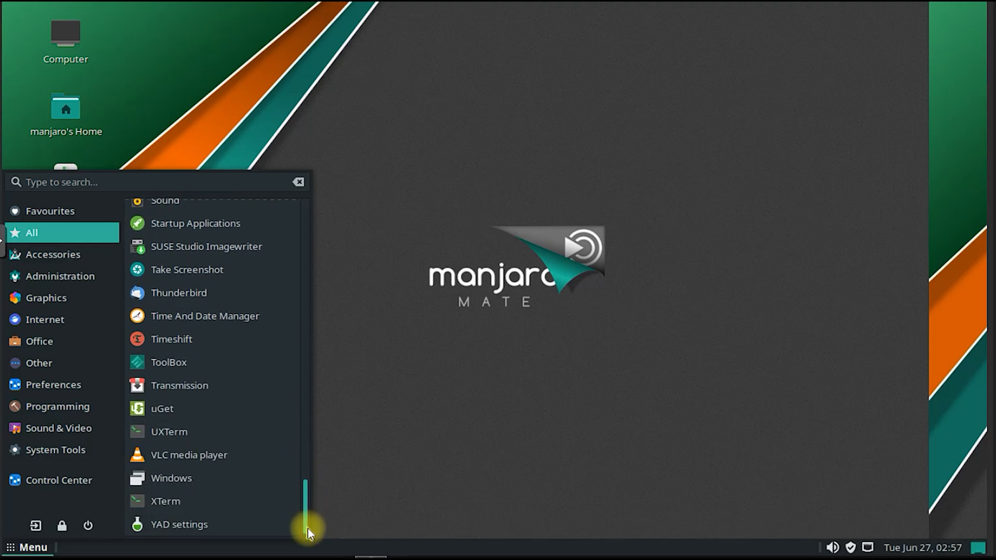
left_click(53, 385)
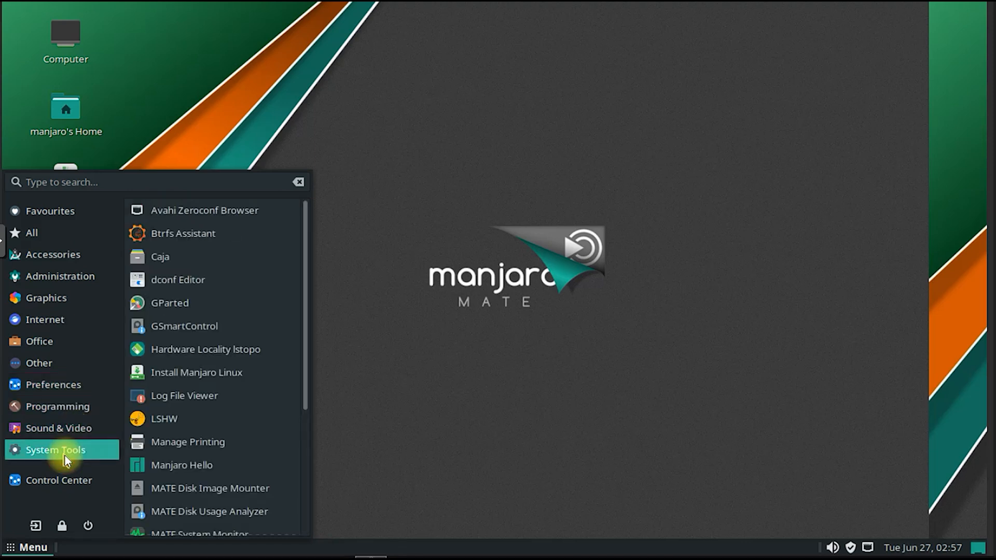
mouse_move(65, 259)
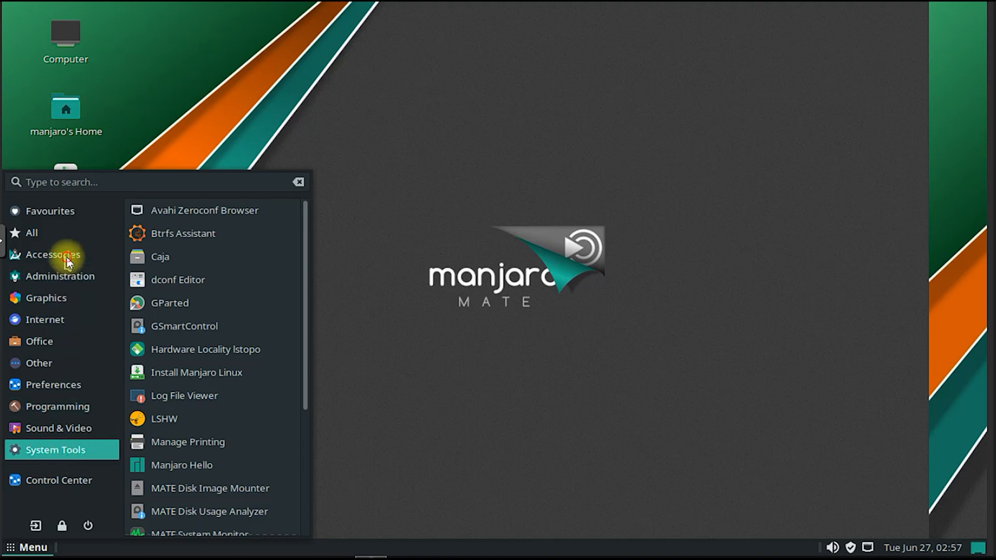
Step: Browse the System Tools, Internet and Preferences categories, scrolling through the Preferences list
left_click(60, 276)
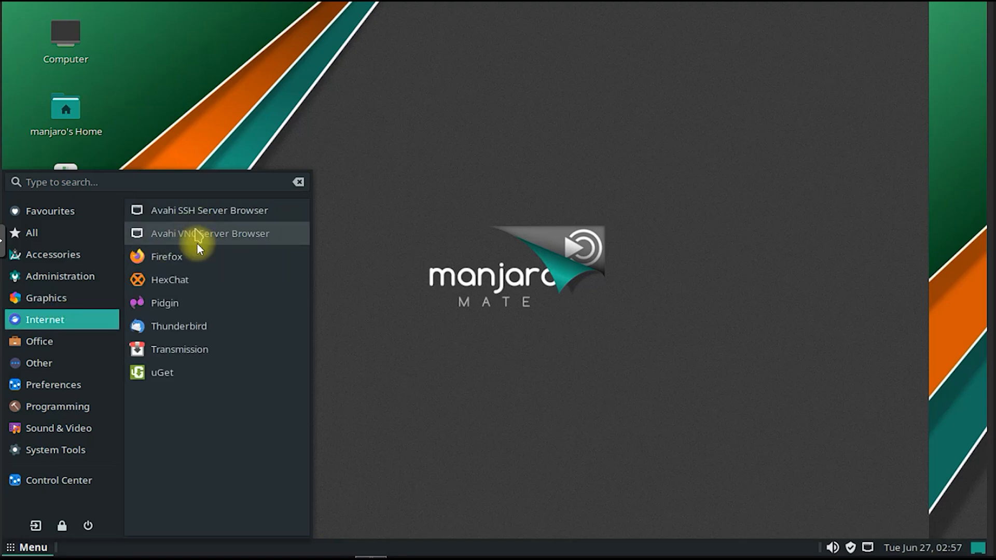
mouse_move(218, 218)
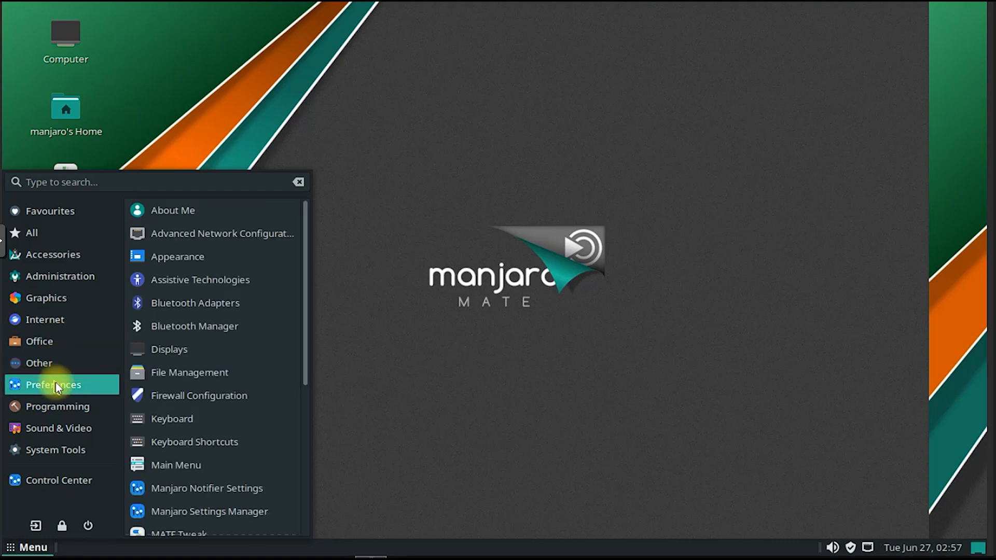
mouse_move(232, 373)
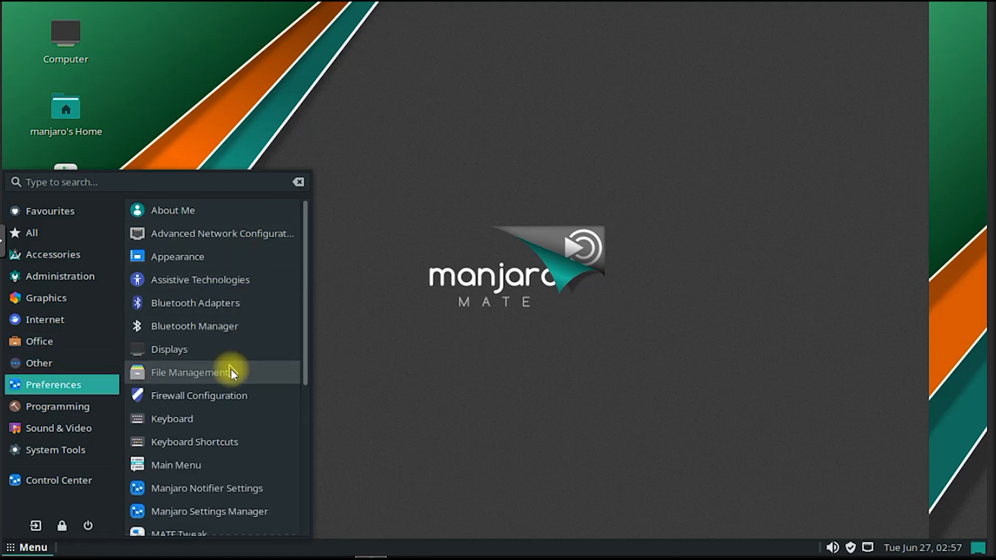
scroll("down", 3)
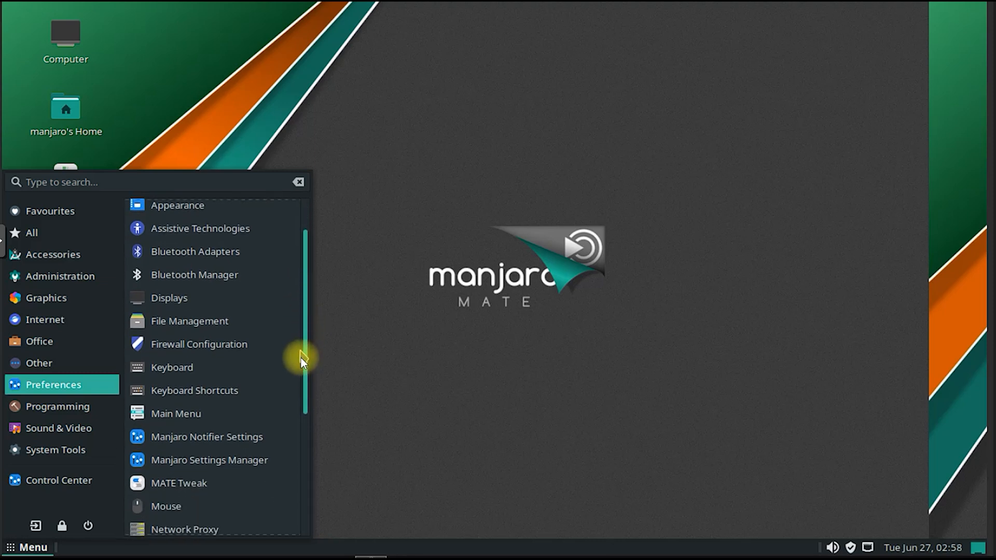
scroll("down", 3)
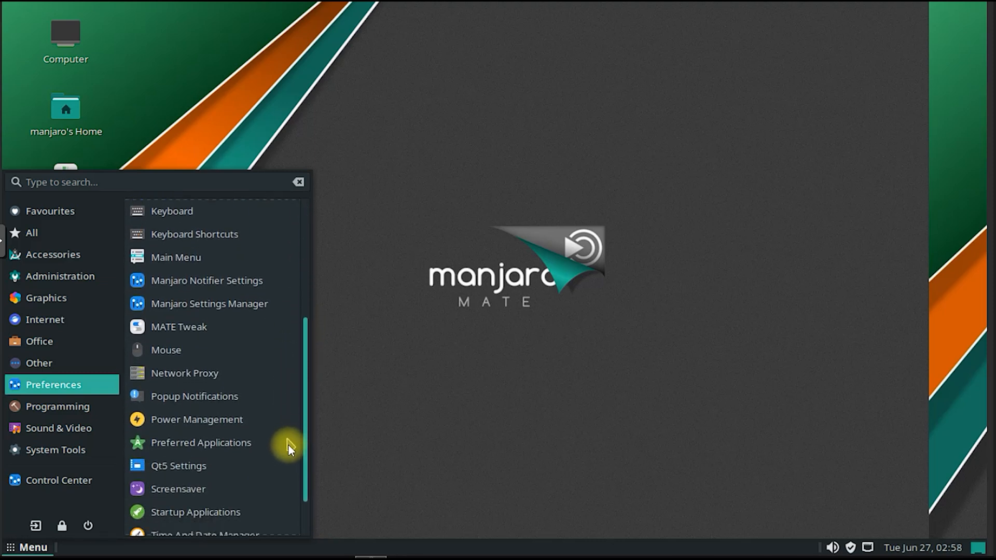
scroll("down", 3)
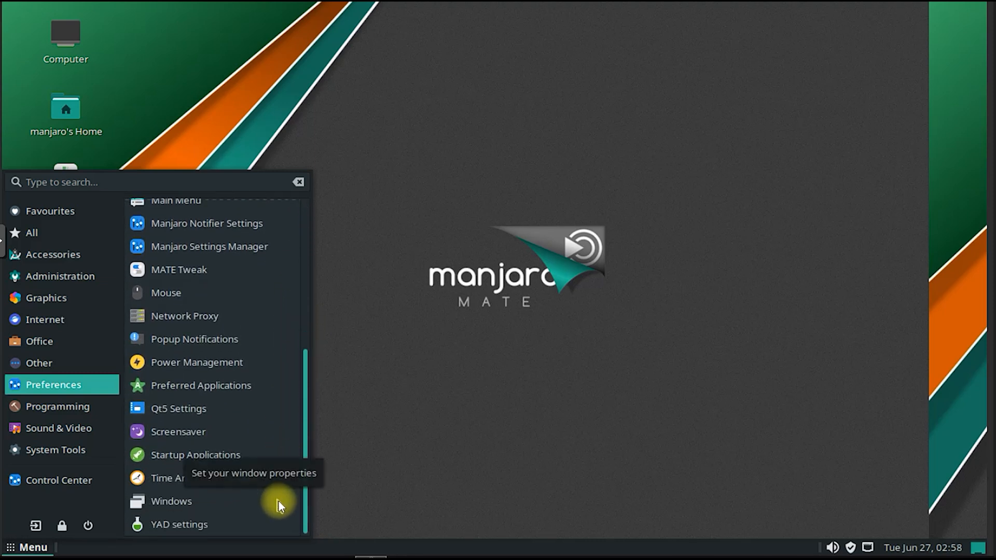
scroll("up", 3)
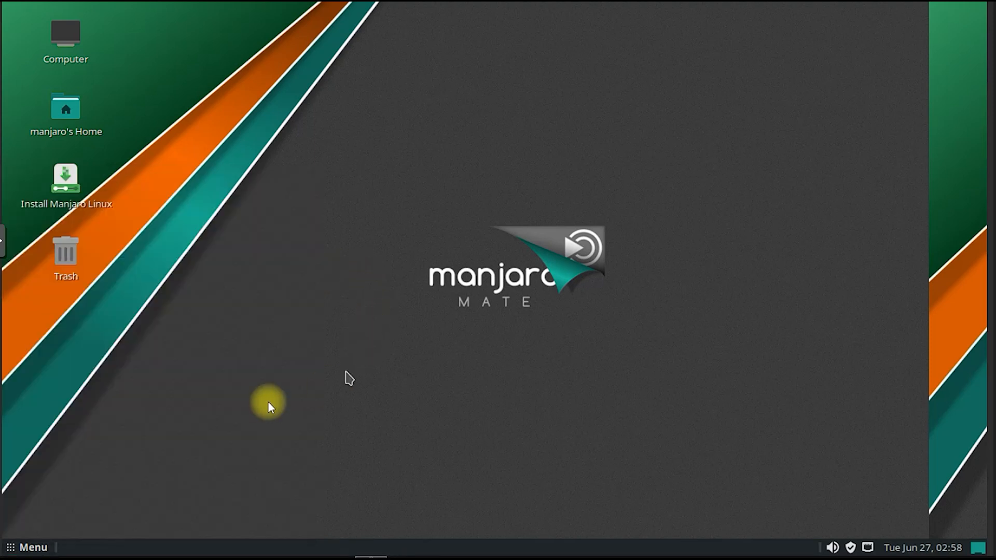
mouse_move(876, 9)
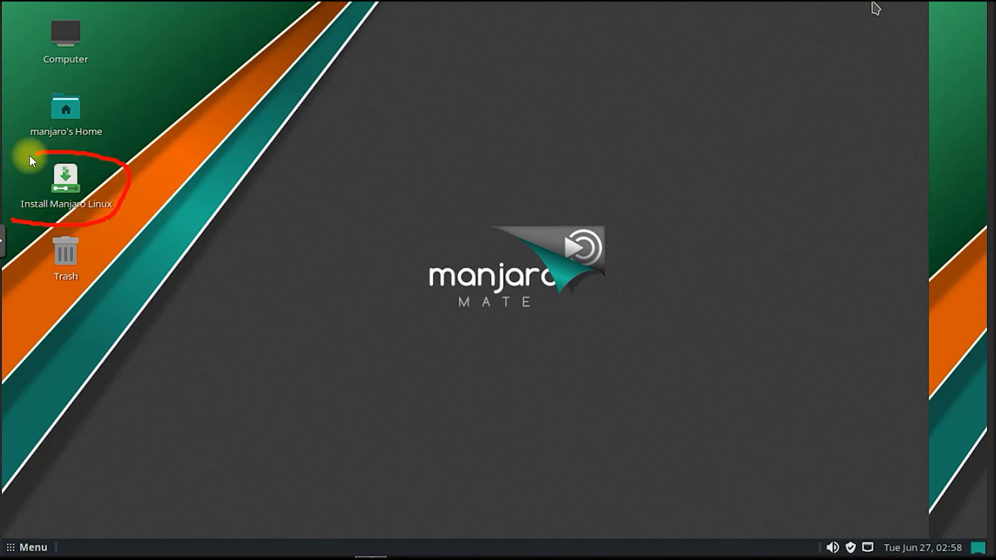
mouse_move(819, 46)
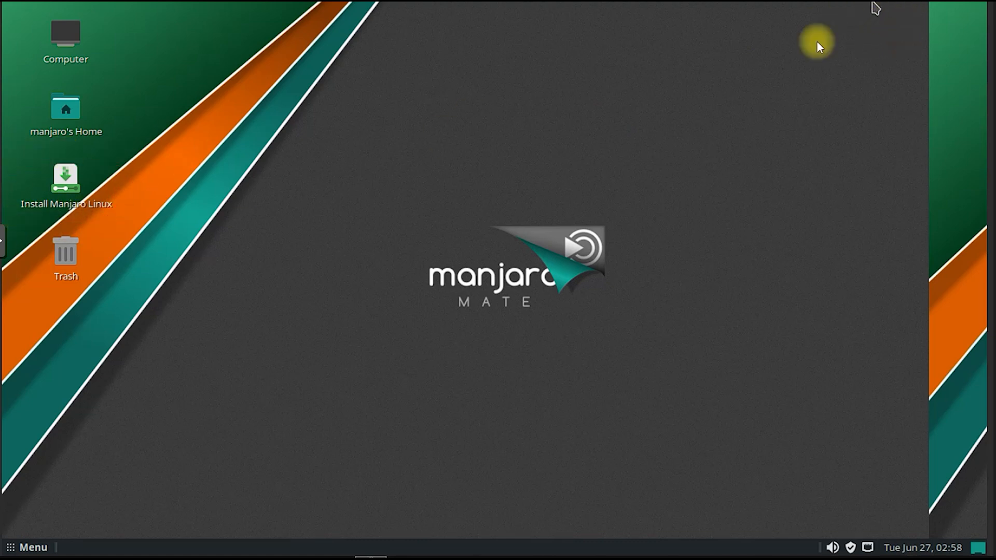
Step: Launch the Manjaro Linux installer from the Install Manjaro Linux desktop icon
double_click(65, 180)
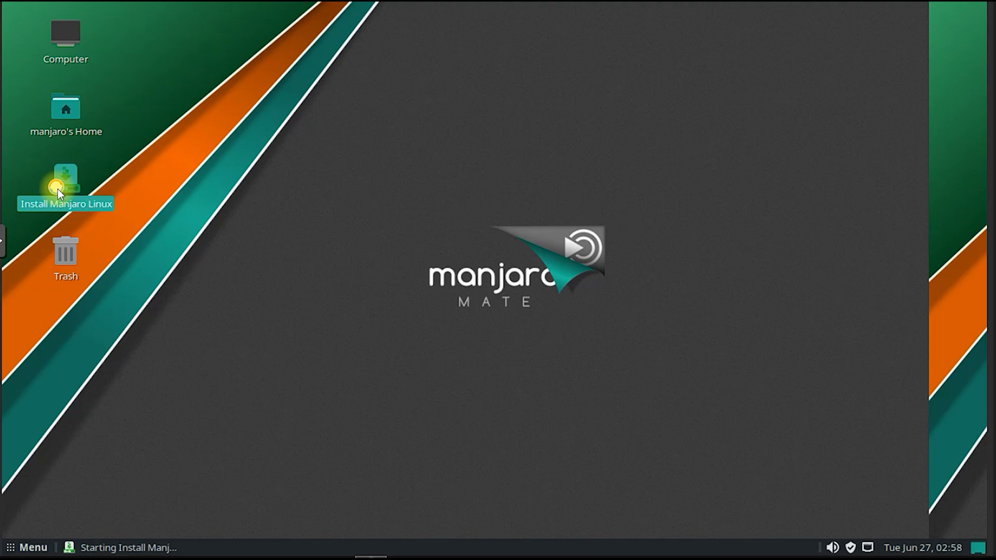
double_click(64, 180)
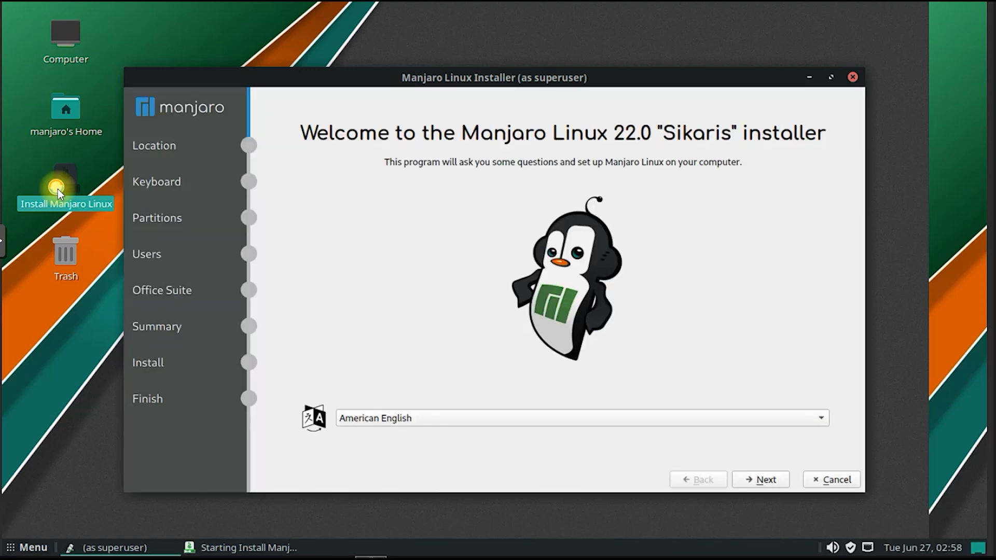
mouse_move(761, 479)
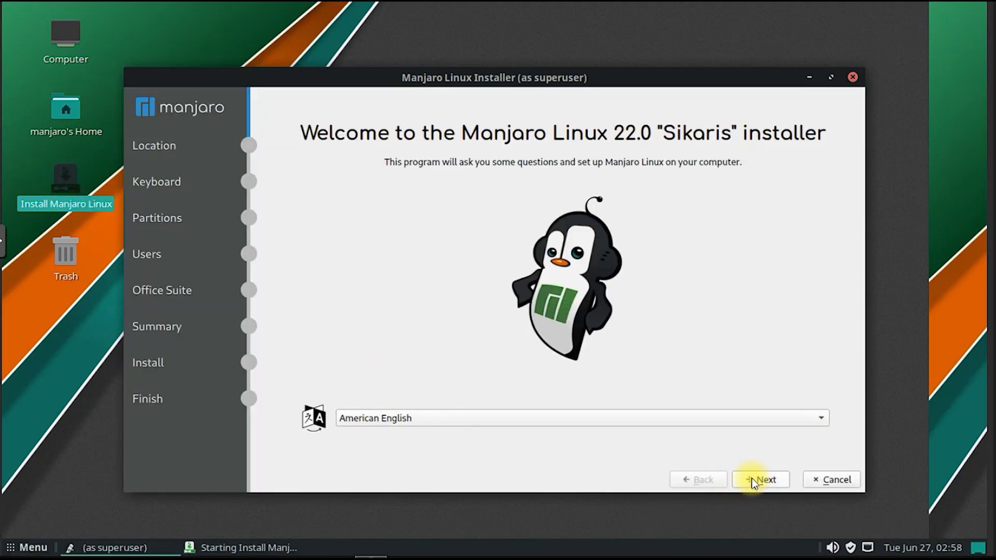
Step: Accept American English and the default US keyboard layout to reach the Users page
left_click(759, 479)
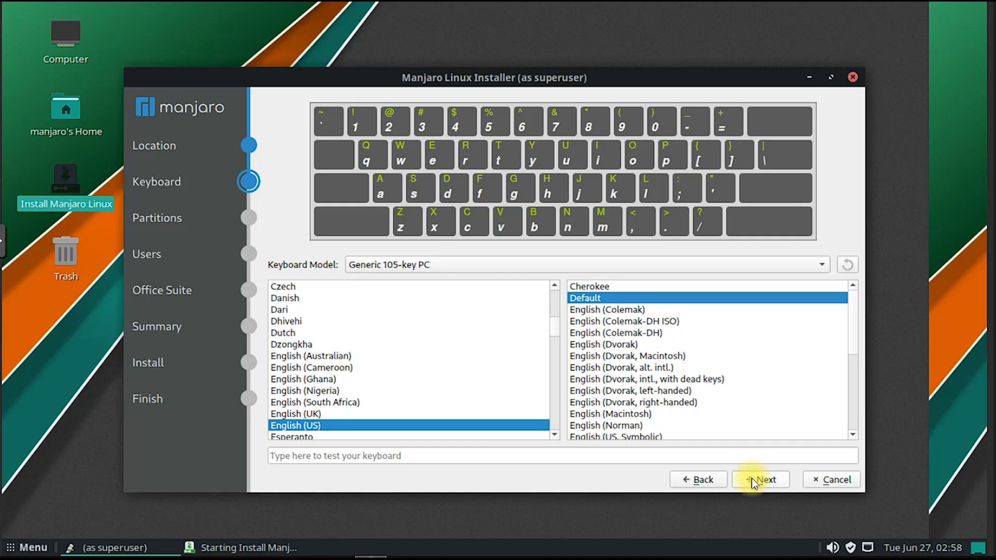
left_click(760, 479)
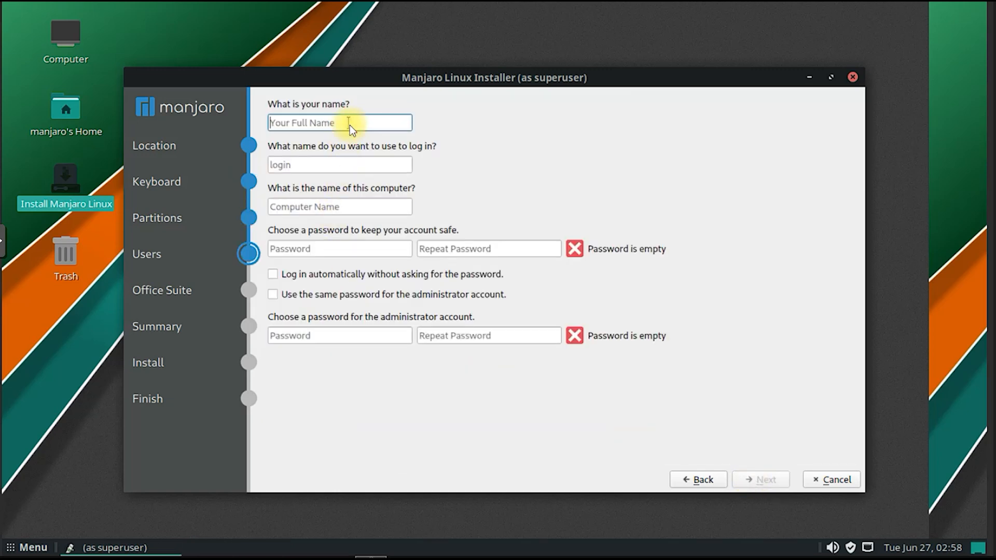
Step: Create user techpassport with matching passwords, auto-login and shared admin password, continuing to Office Suite
type("techpassp")
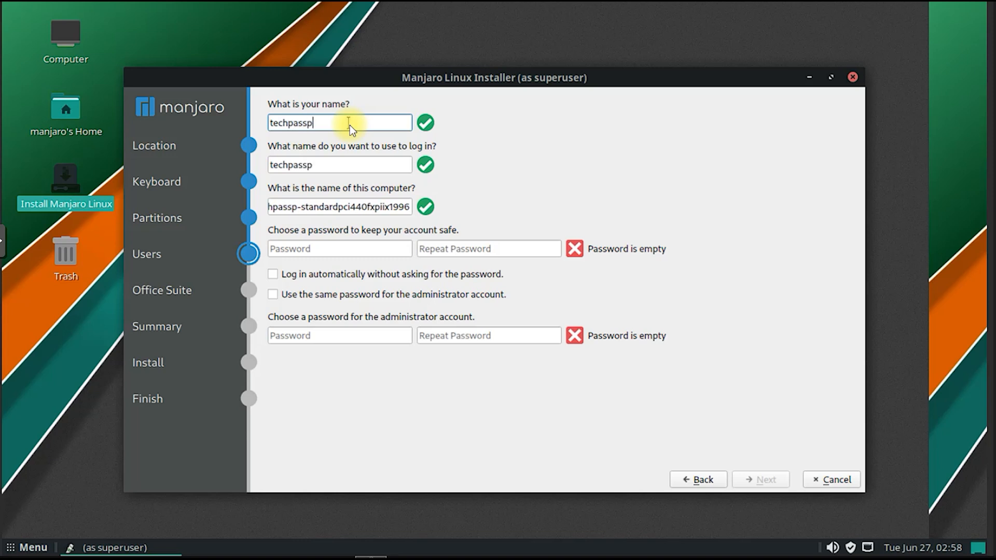
left_click(340, 248)
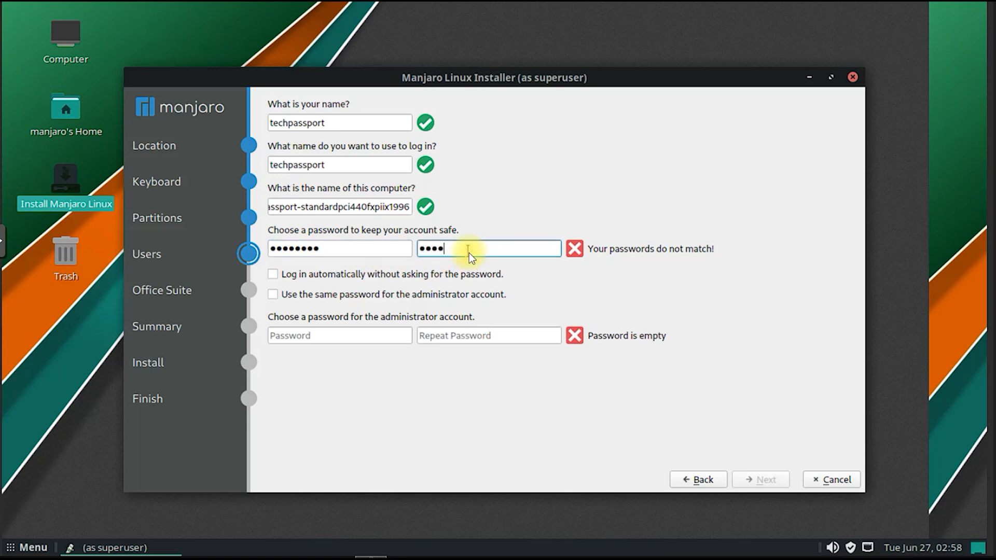
type("••••")
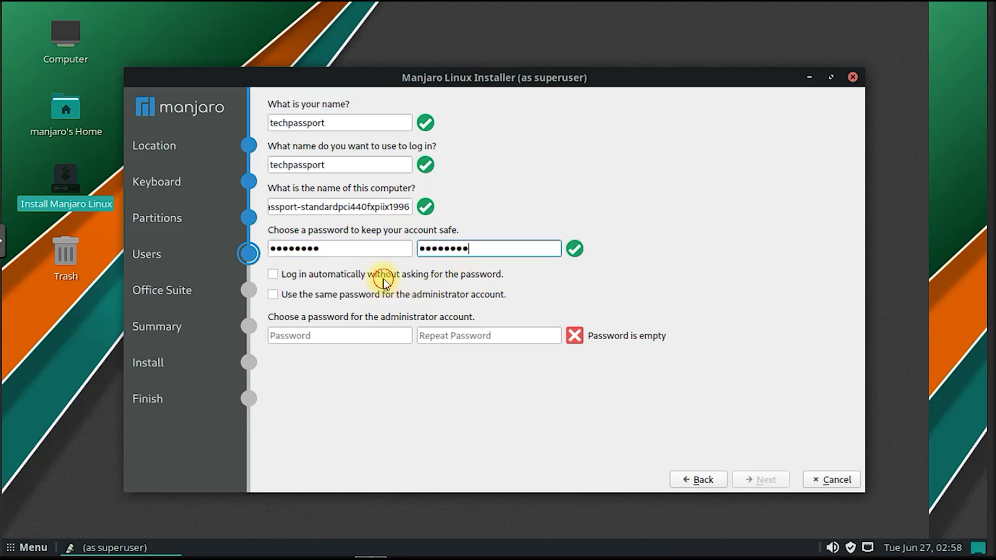
left_click(272, 274)
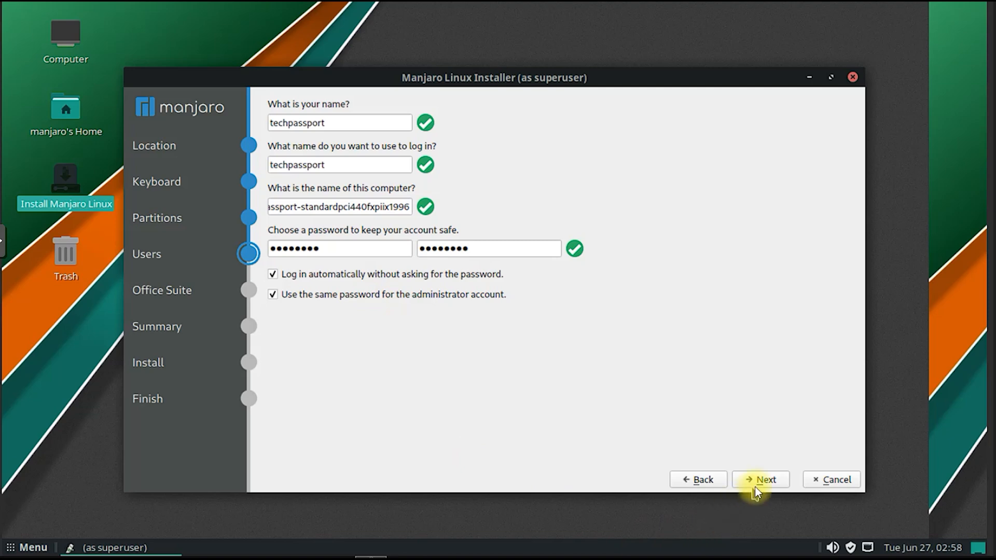
left_click(761, 479)
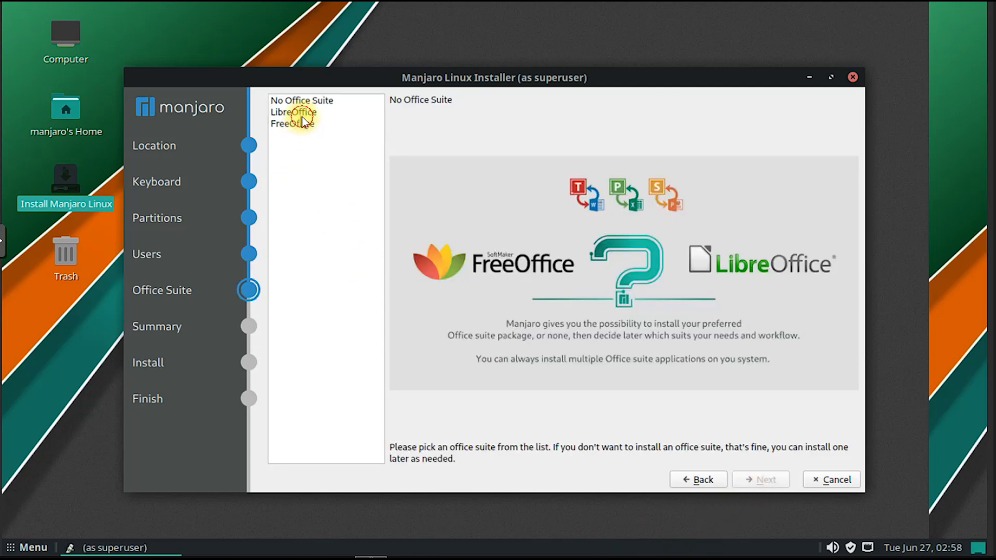
Step: Continue past the office suite choice to the summary erasing the 32 GB disk and start the install
left_click(760, 479)
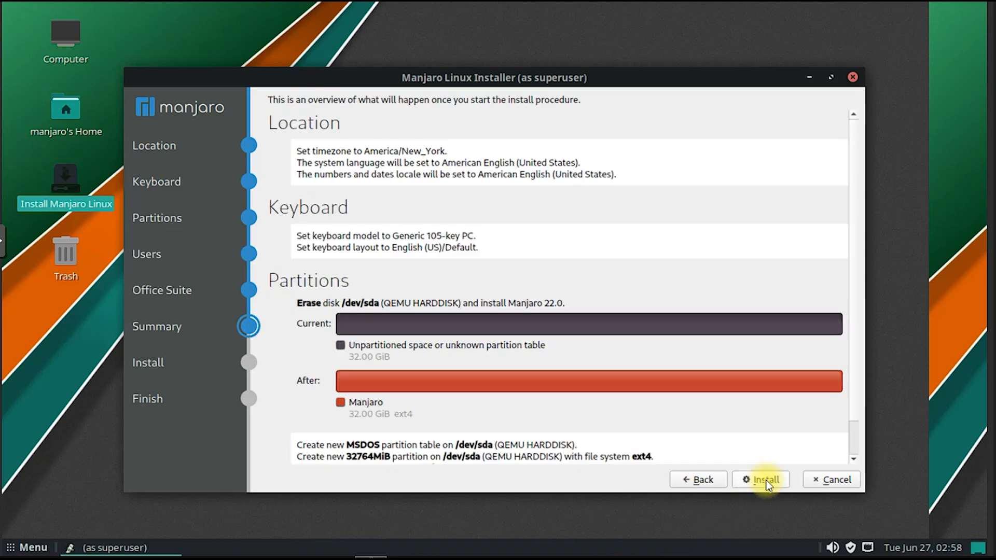
mouse_move(587, 287)
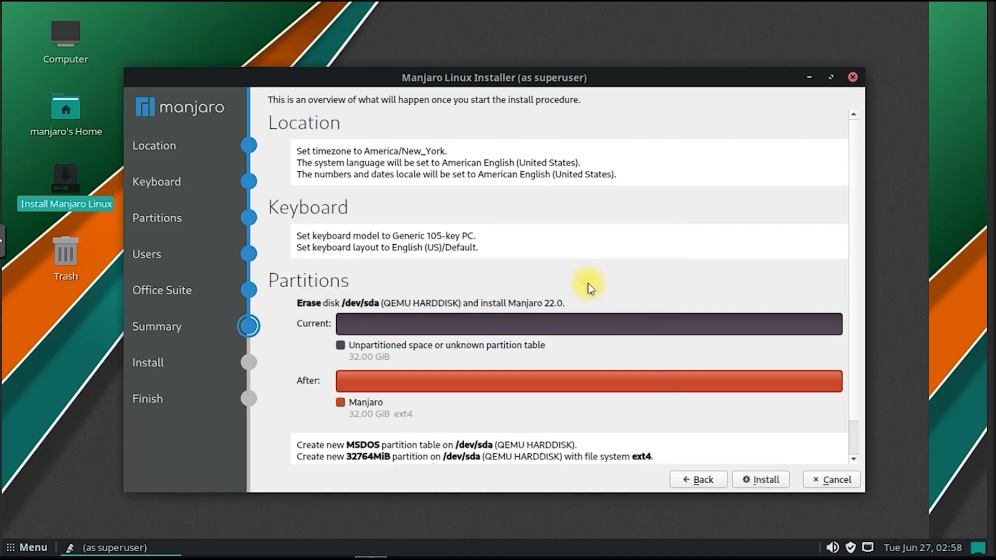
left_click(760, 480)
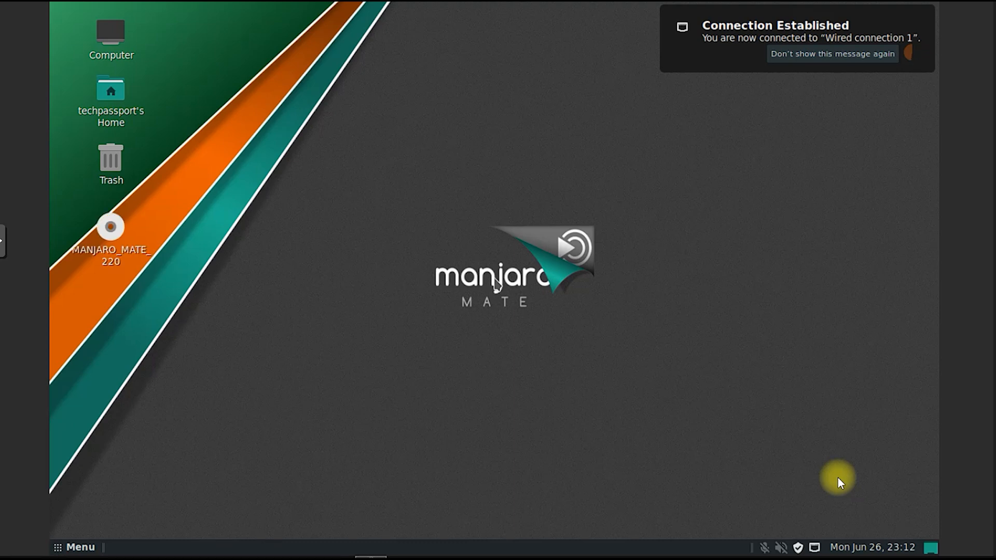
mouse_move(836, 13)
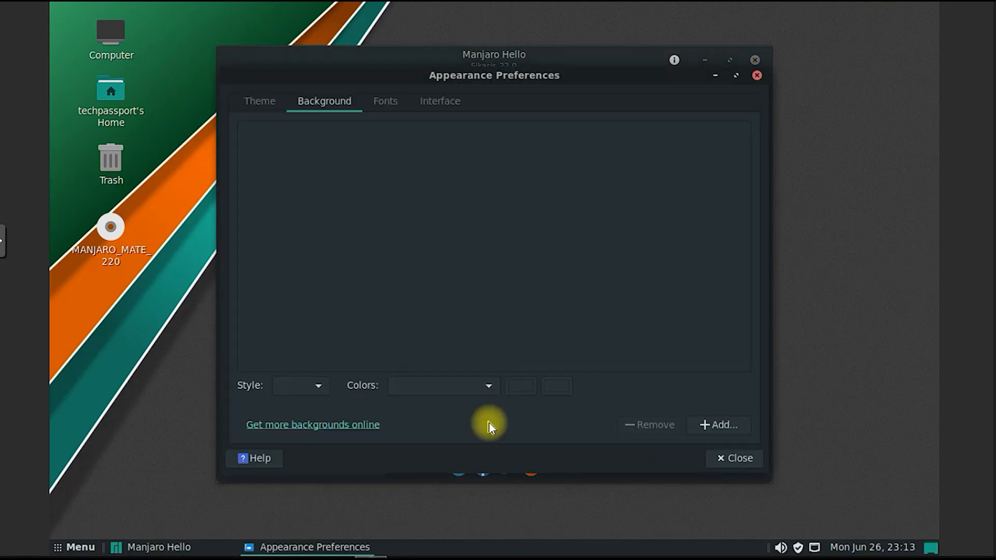
Step: Bring up the Background settings of Appearance Preferences over the Manjaro Hello window
left_click(159, 546)
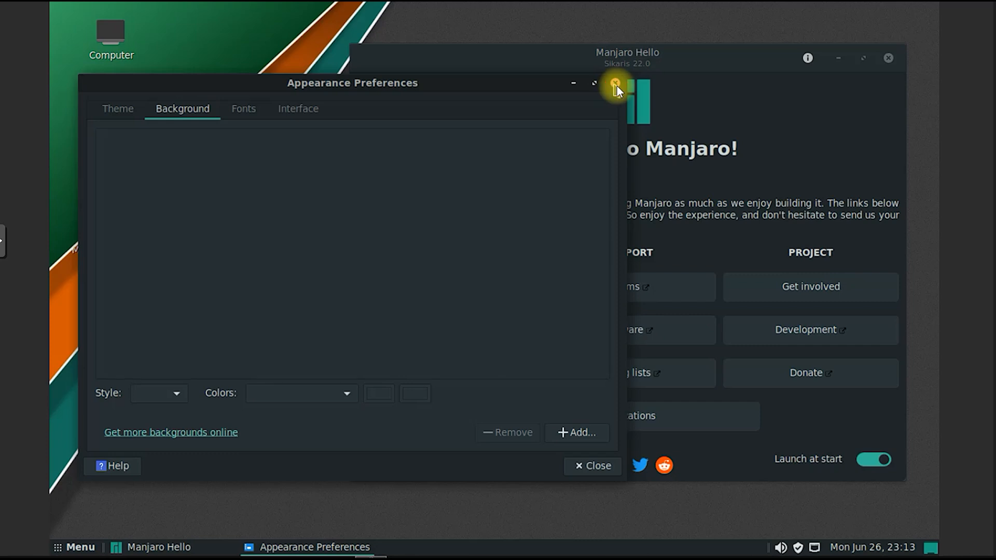
Step: In Manjaro Hello's Applications page, tick Chromium and Midori under the Browsers category
left_click(593, 83)
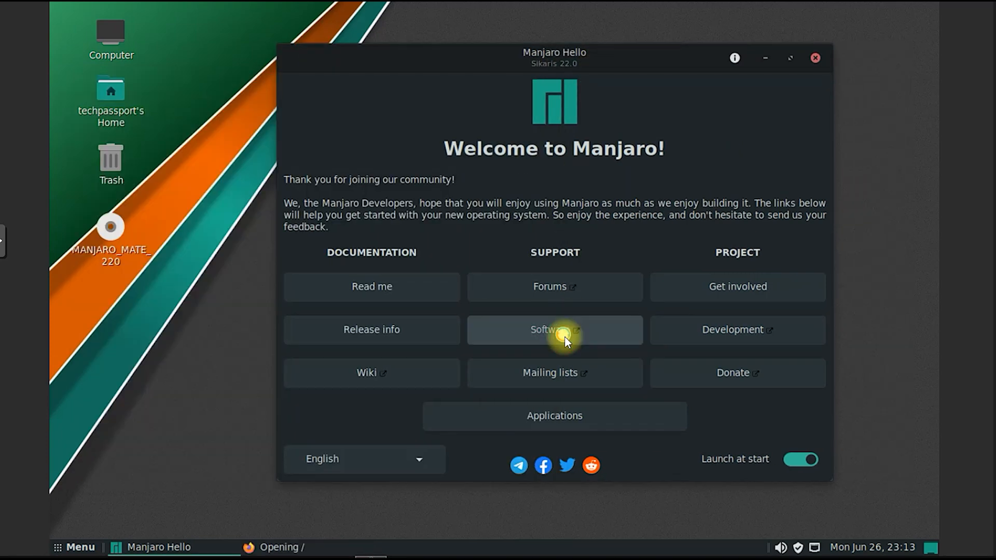
mouse_move(565, 365)
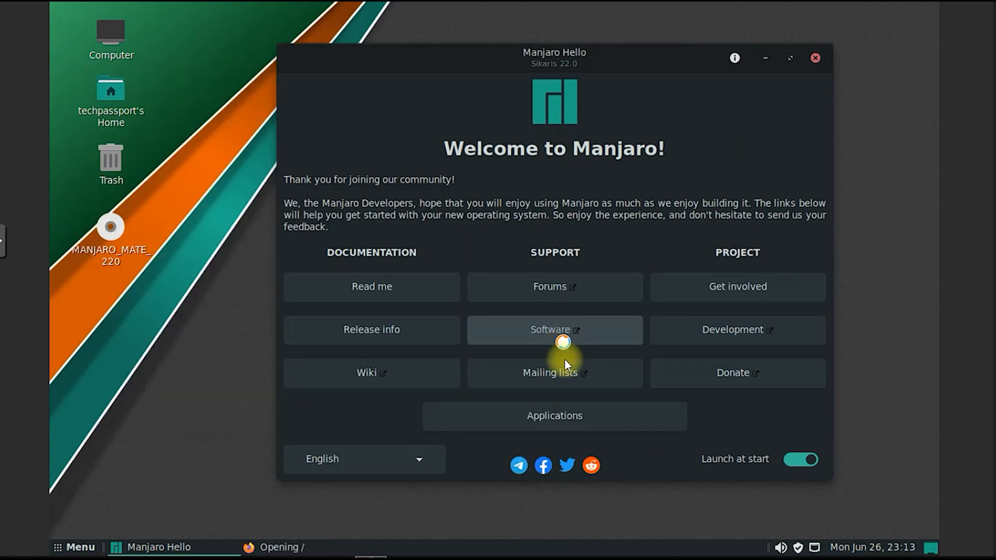
mouse_move(565, 425)
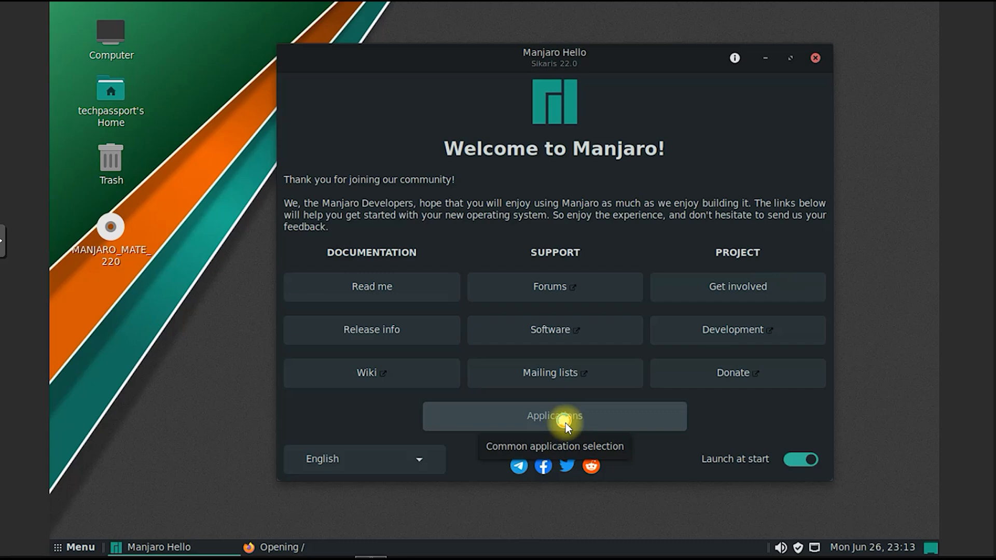
mouse_move(492, 487)
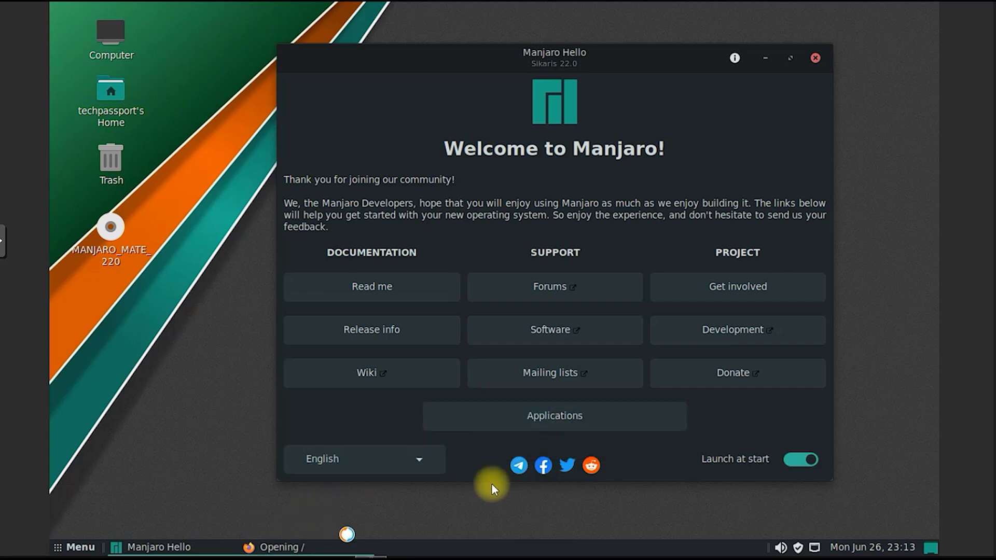
left_click(553, 416)
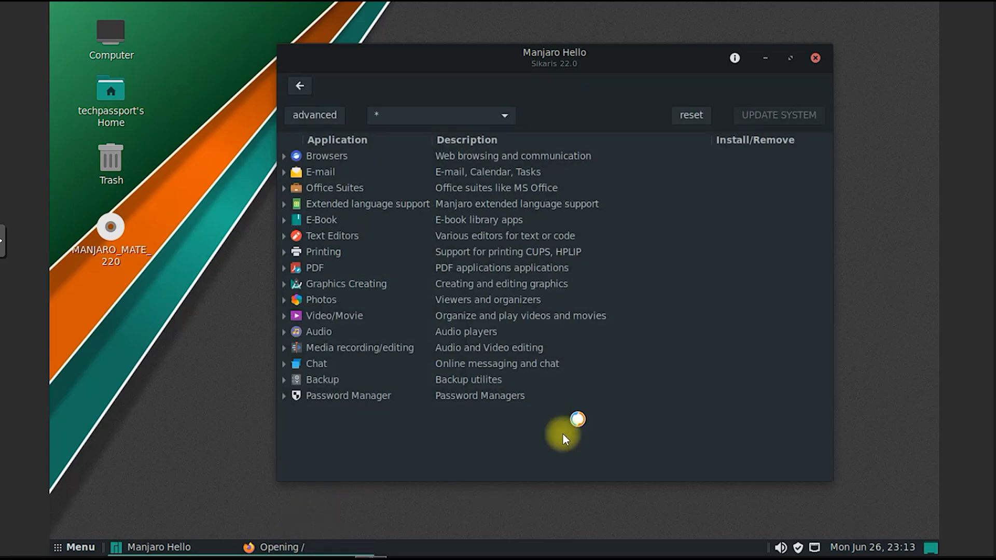
mouse_move(320, 402)
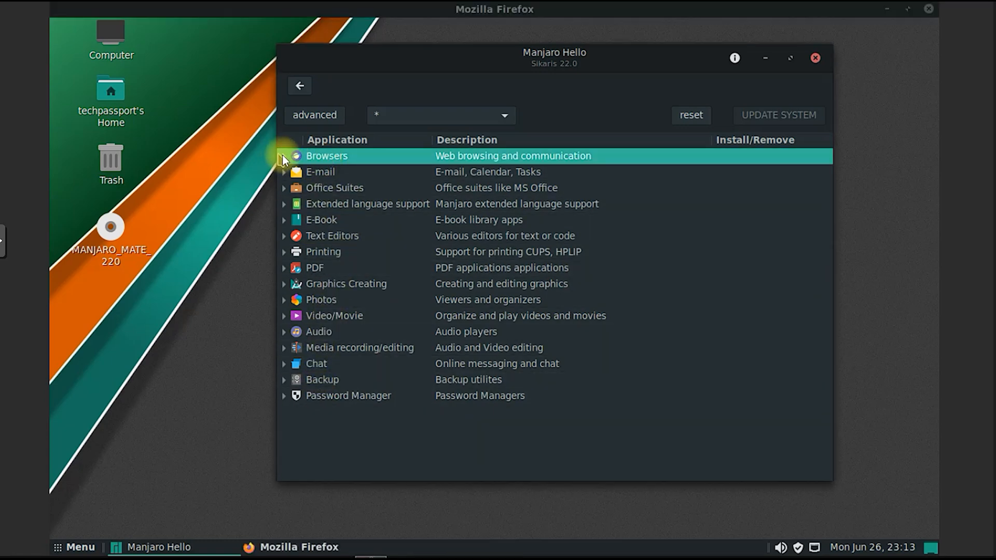
left_click(284, 156)
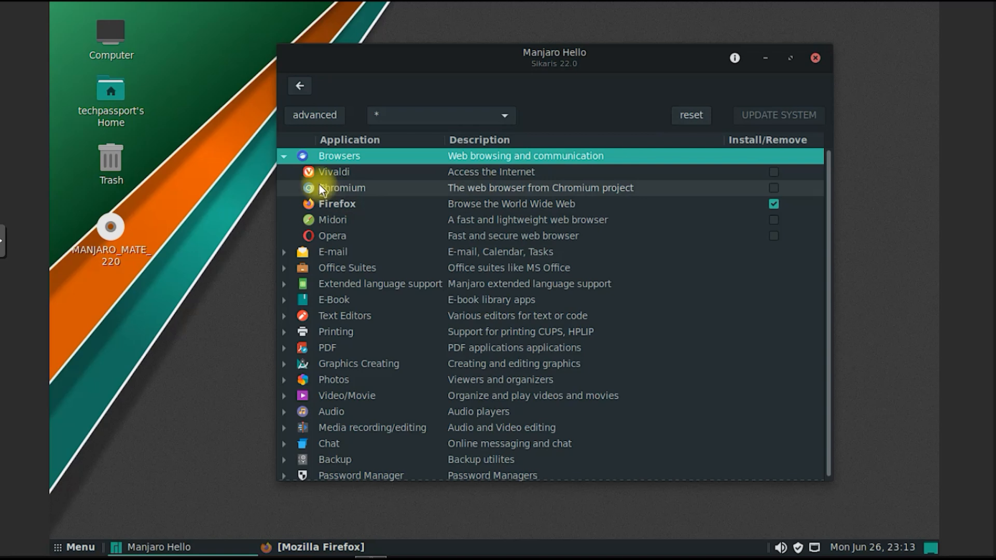
mouse_move(386, 200)
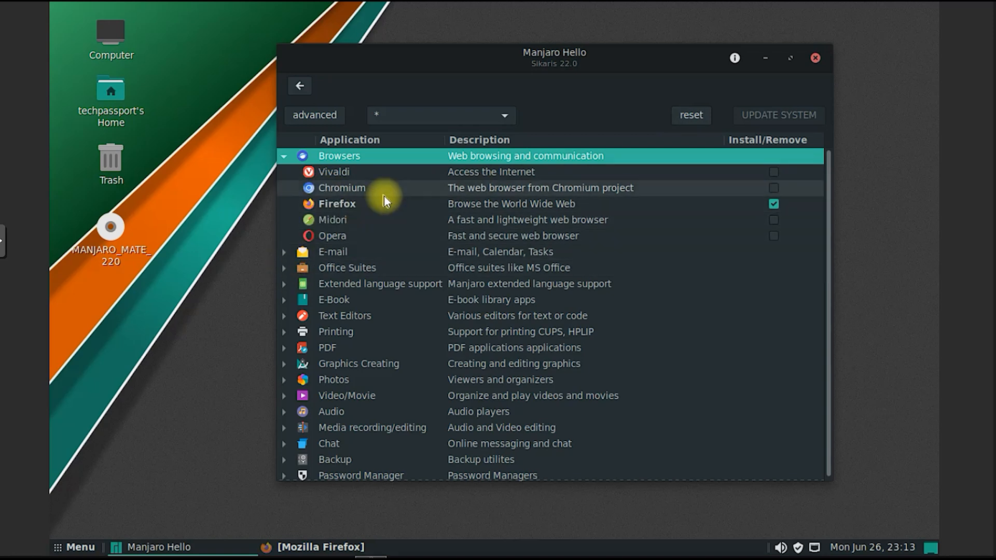
left_click(773, 188)
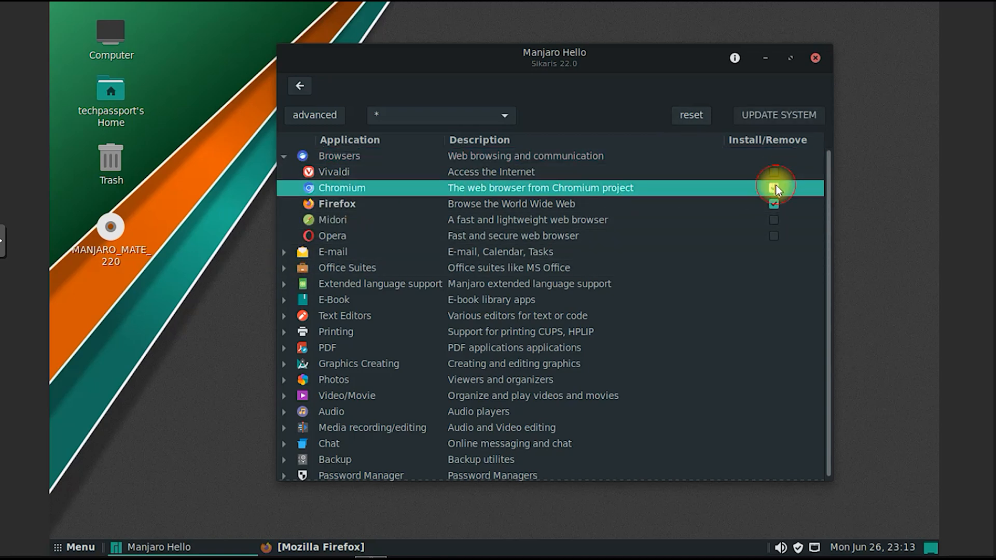
left_click(774, 188)
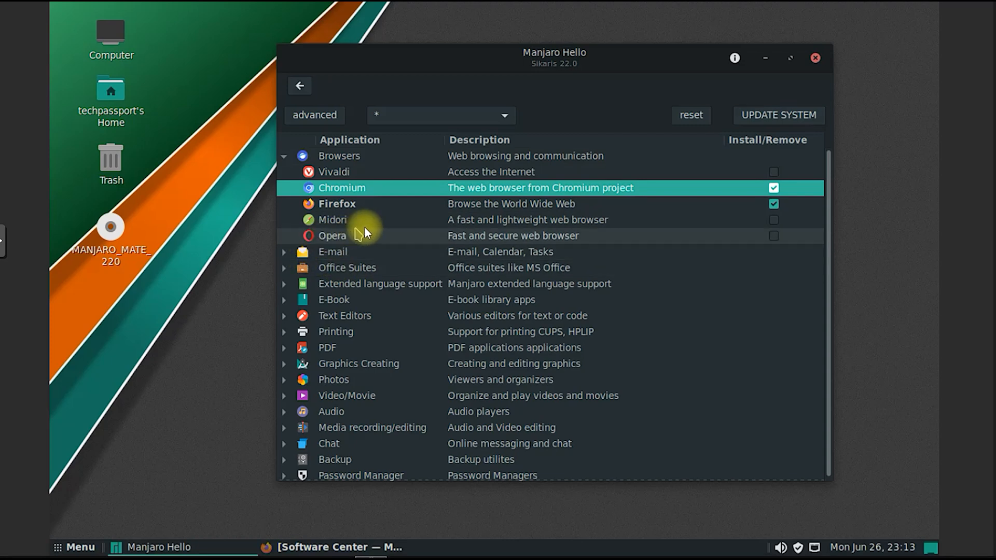
left_click(772, 219)
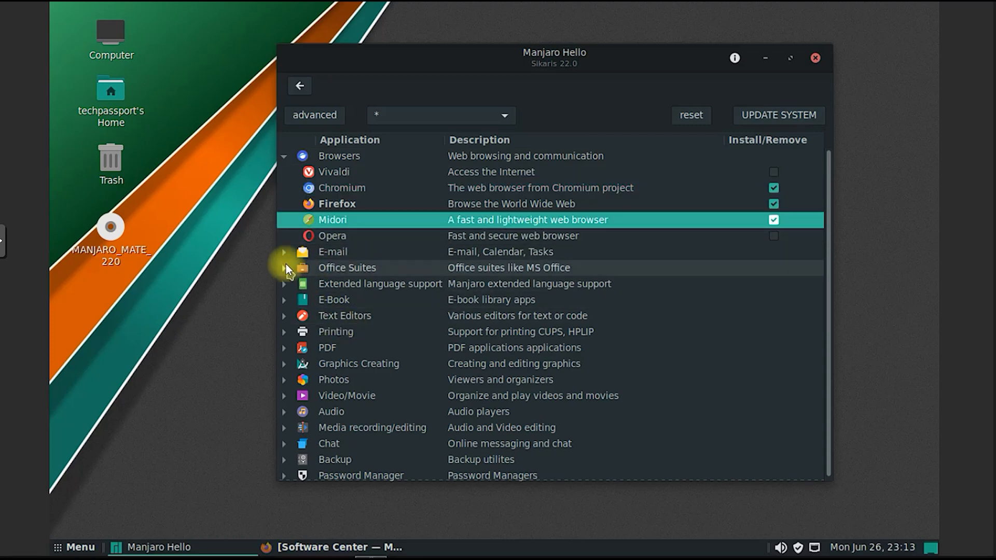
Step: Expand the E-mail, Video/Movie and Graphics categories, ticking Thunderbird and VLC for installation
left_click(284, 251)
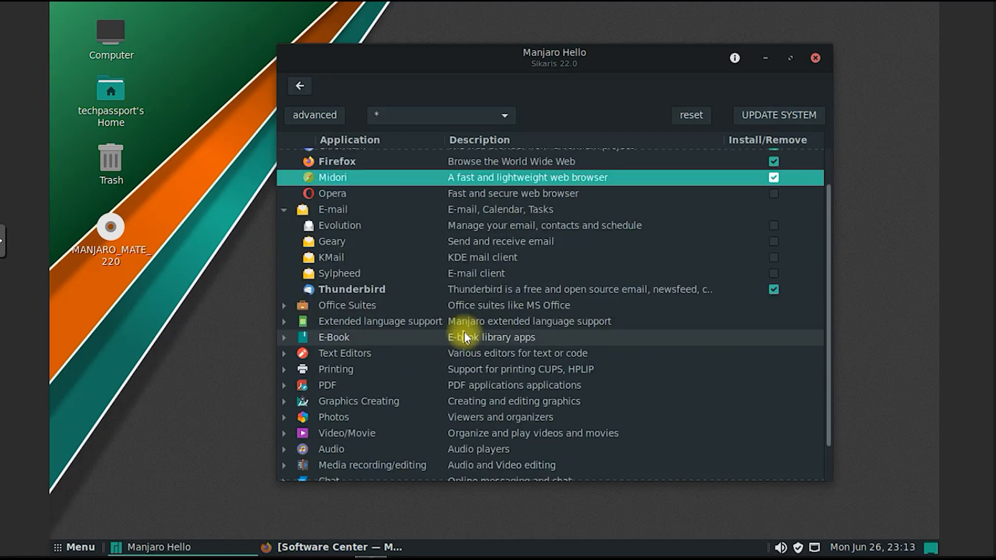
scroll("down", 3)
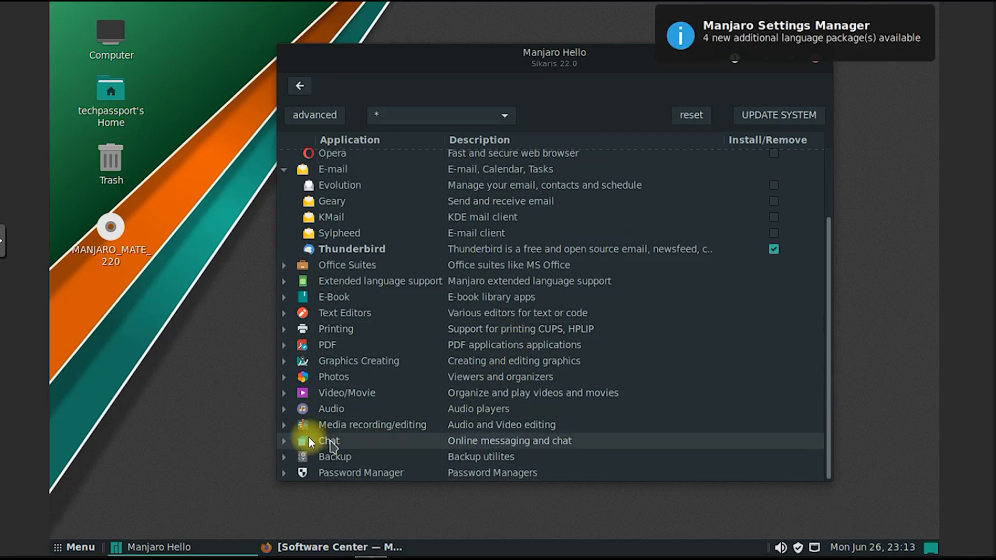
left_click(283, 392)
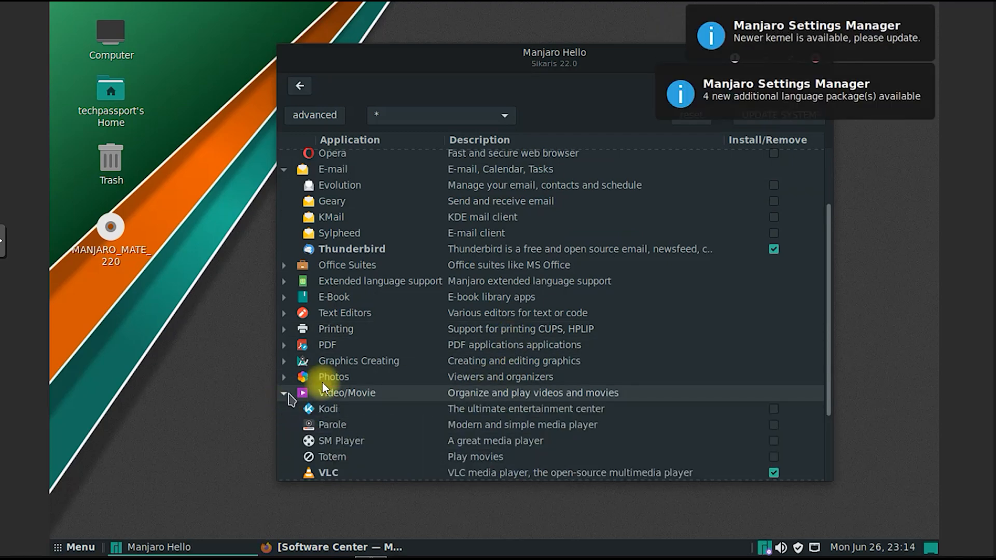
scroll("down", 3)
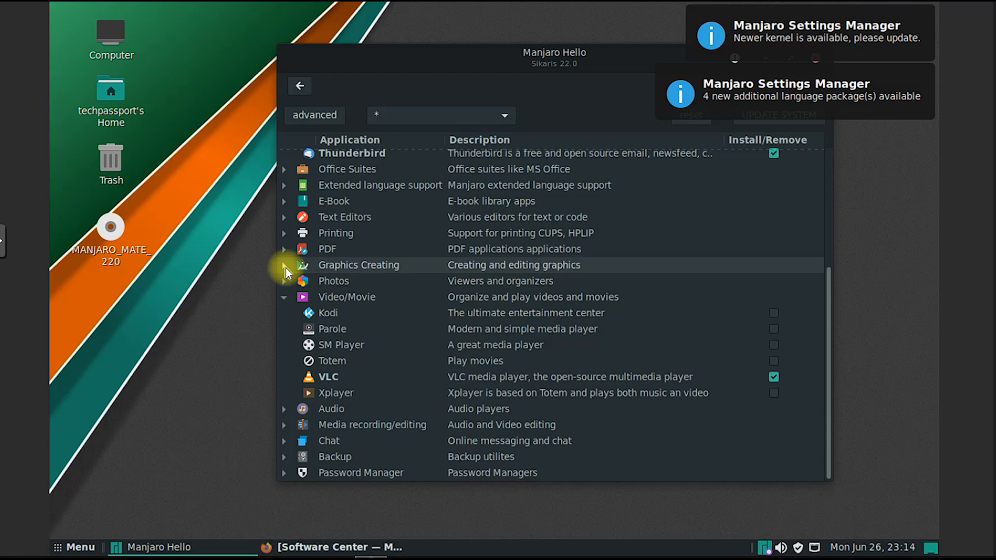
left_click(284, 248)
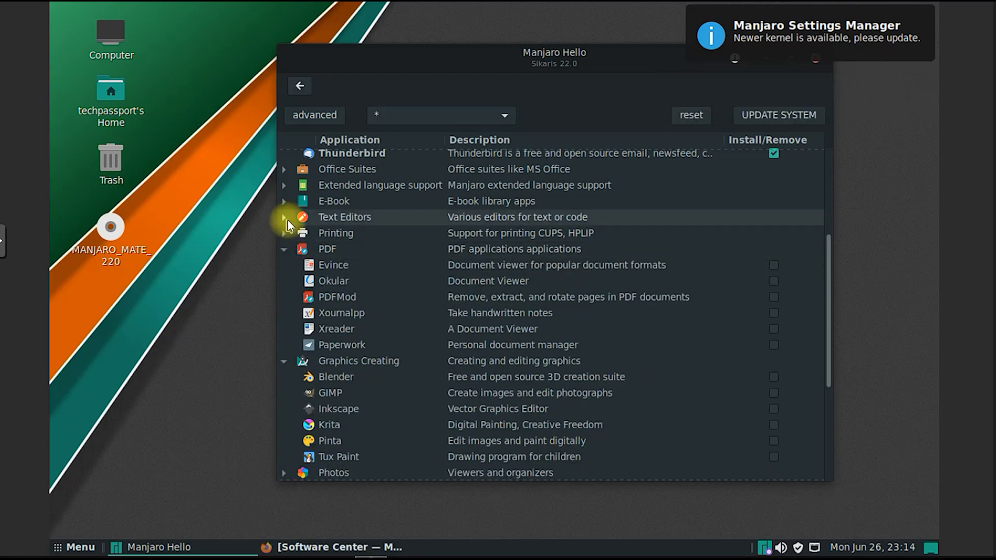
left_click(285, 217)
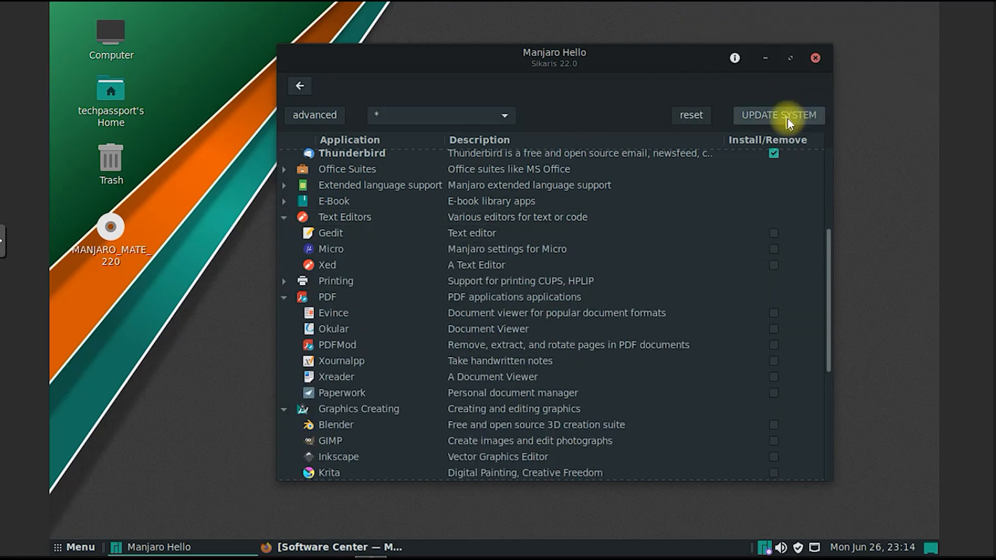
Step: Start installing the queued apps, authenticating and adding Chromium's kdialog and kwallet extras
left_click(778, 115)
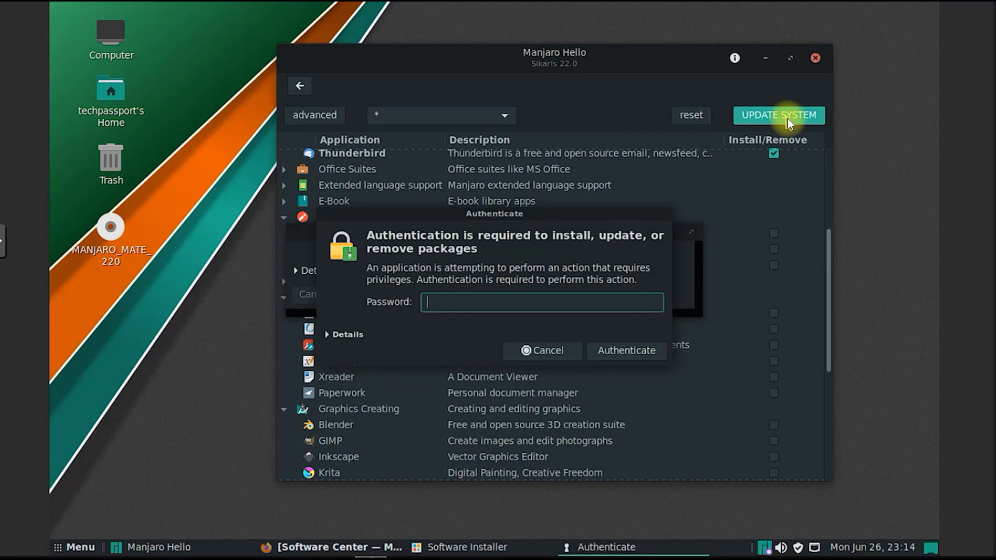
type("password")
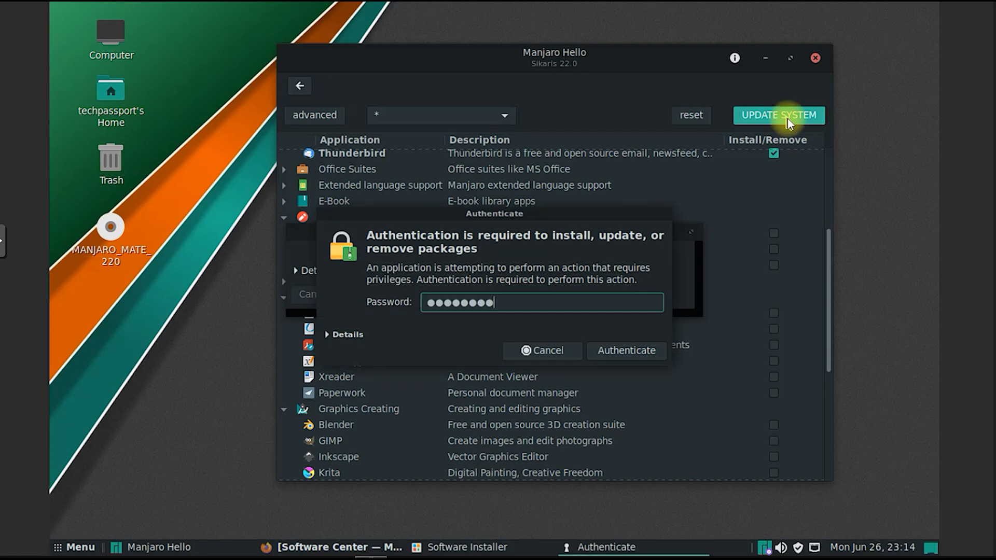
left_click(624, 351)
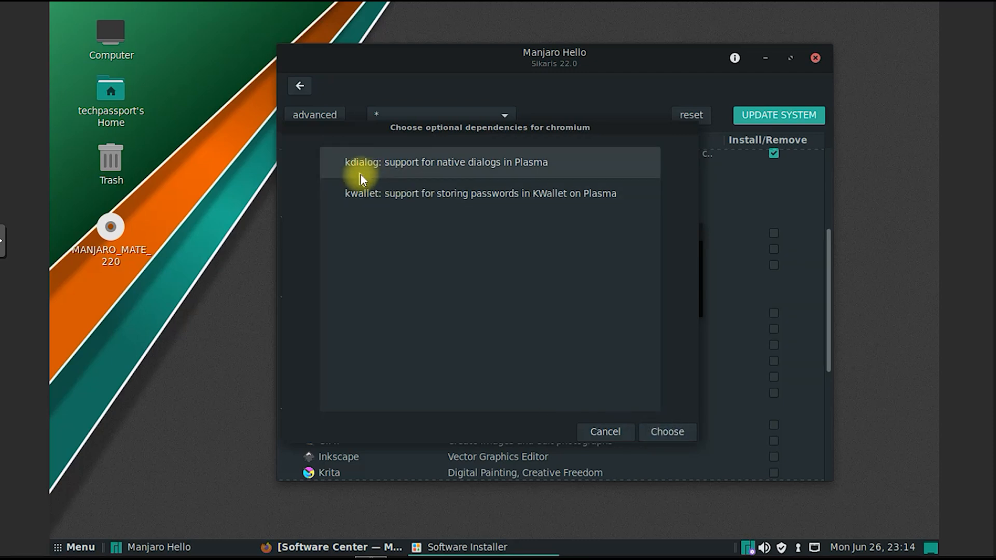
left_click(453, 193)
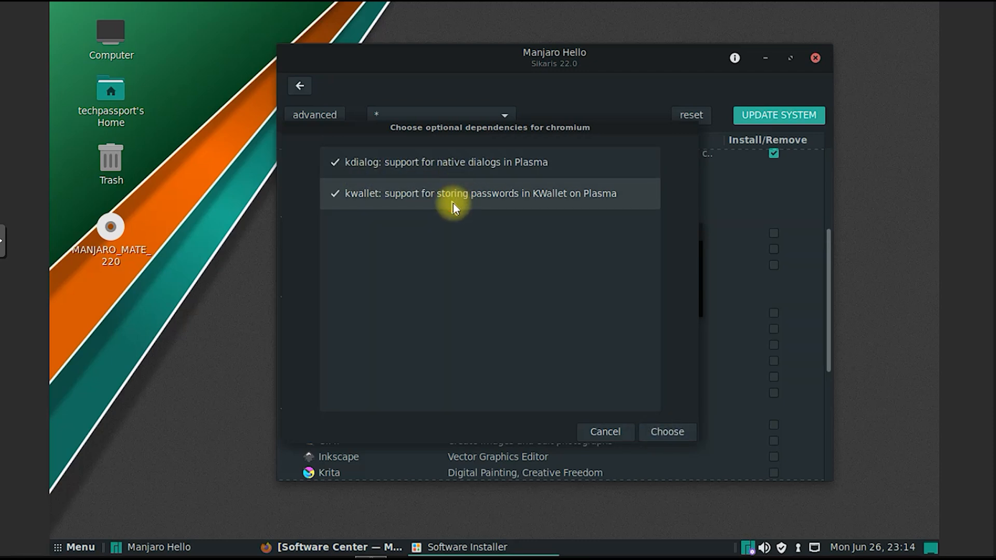
left_click(666, 432)
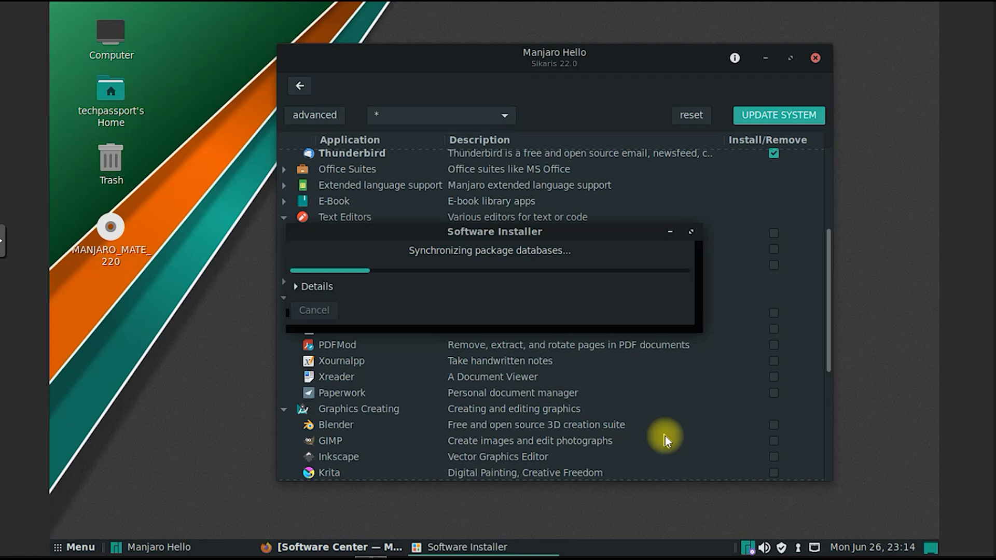
left_click(310, 546)
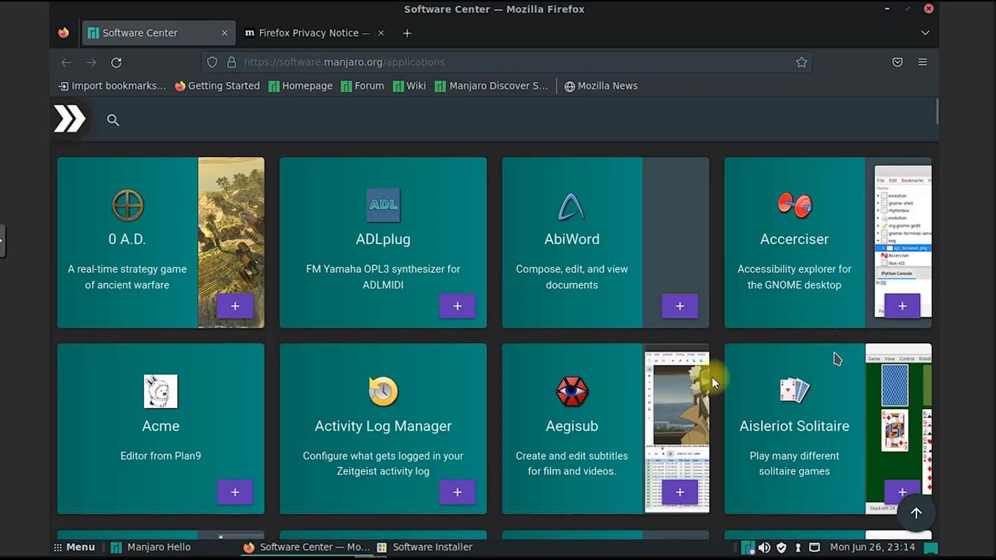
Step: Browse the Software Center catalogue, queue Android File Transfer and view Avidemux's details page
scroll("down", 3)
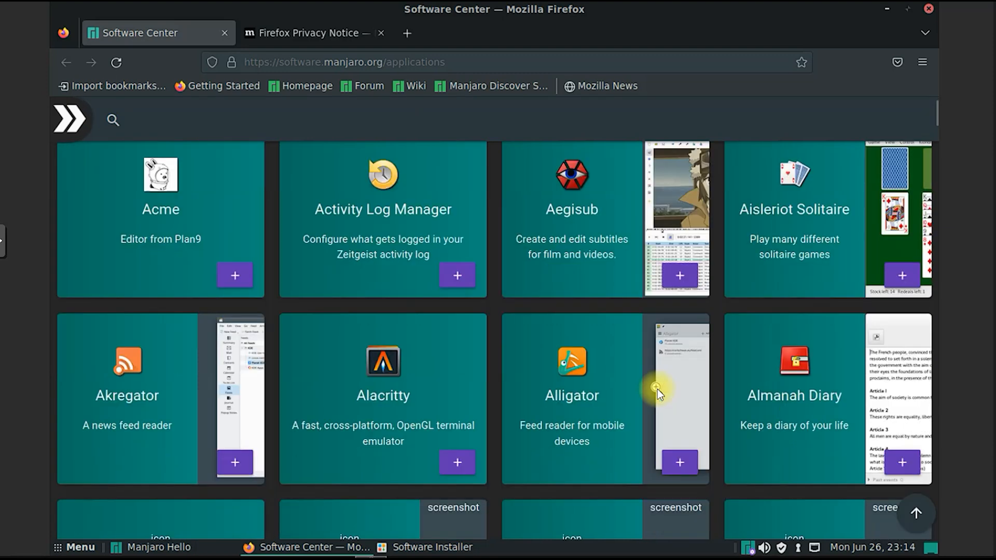
scroll("down", 3)
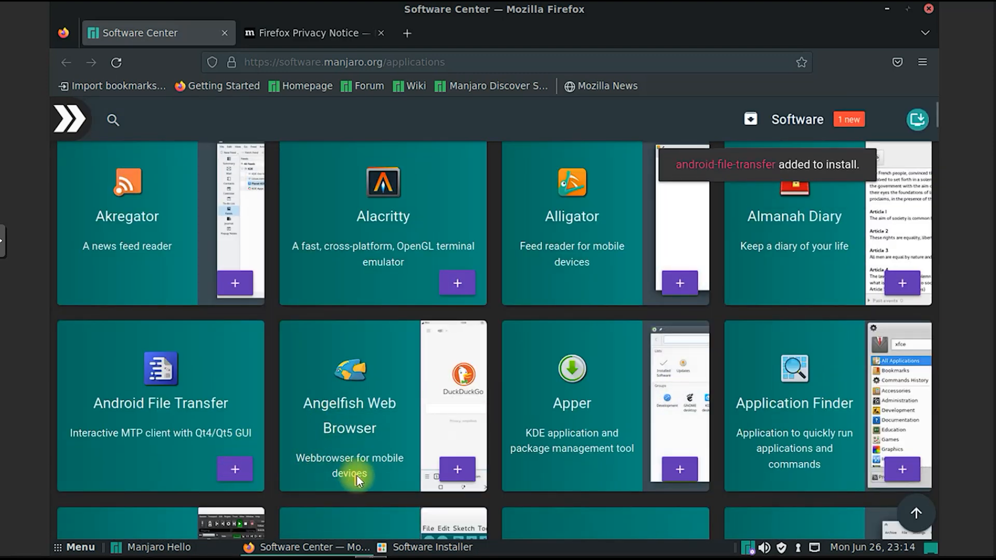
mouse_move(731, 431)
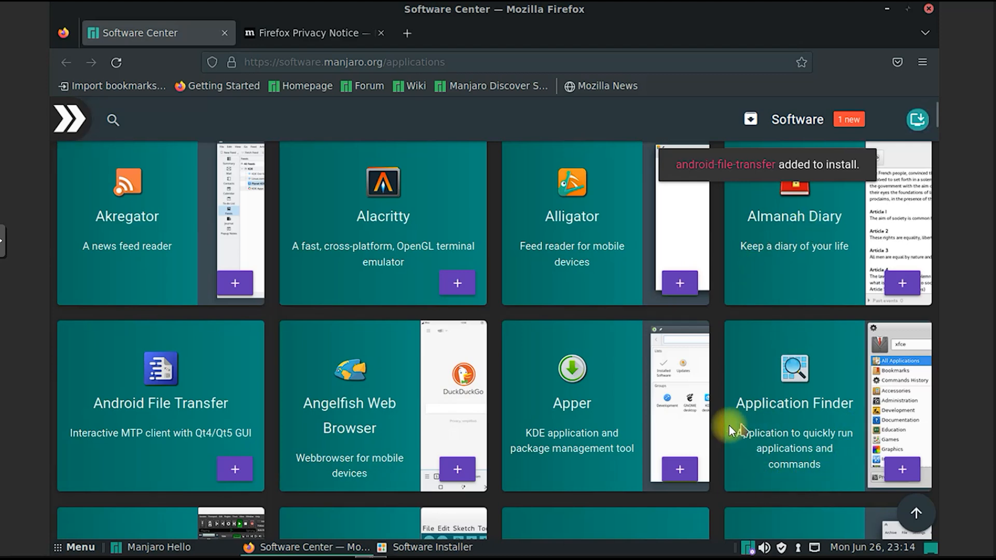
scroll("down", 3)
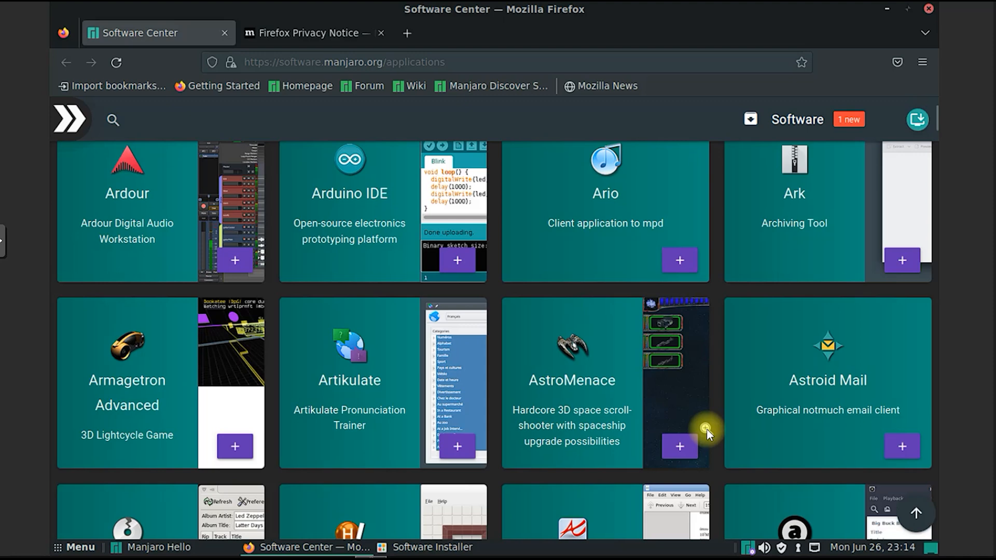
scroll("down", 3)
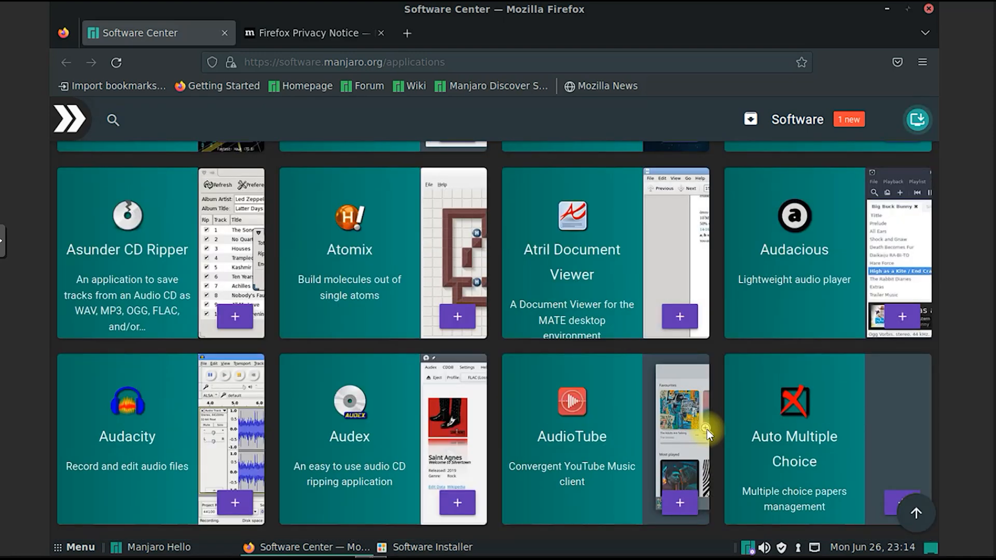
scroll("down", 3)
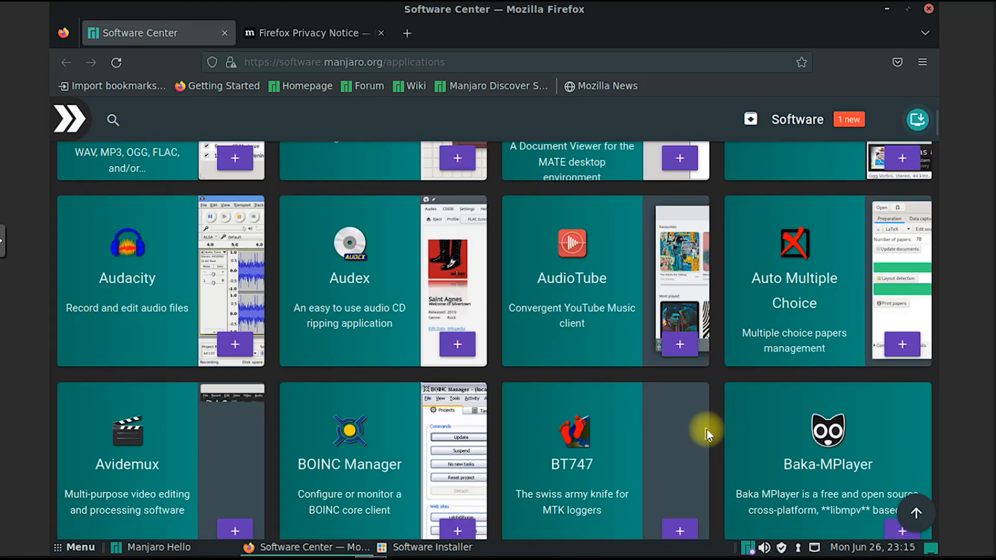
scroll("down", 3)
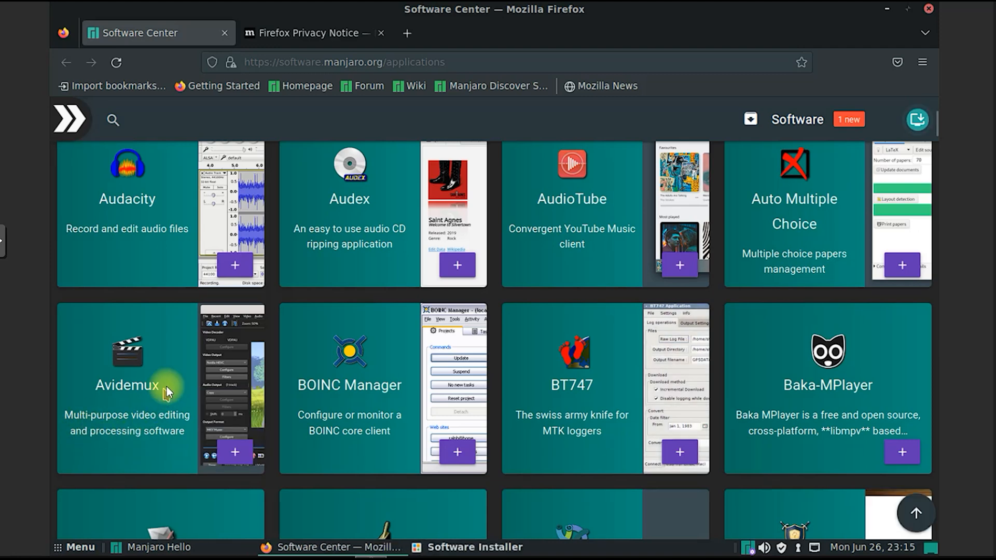
mouse_move(140, 397)
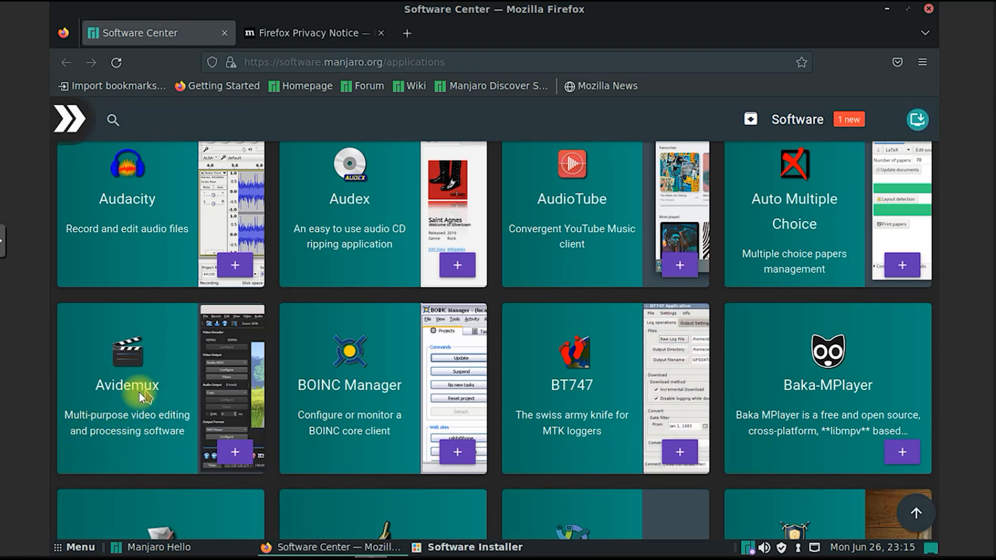
left_click(127, 385)
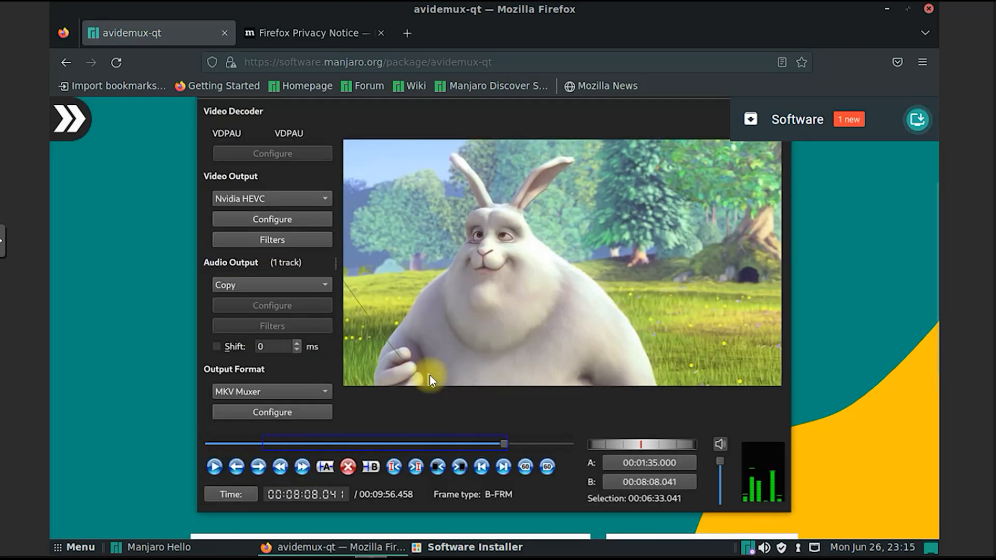
Step: Send the queued Software Center packages to the desktop installer via Firefox's Open Link prompt
scroll("down", 3)
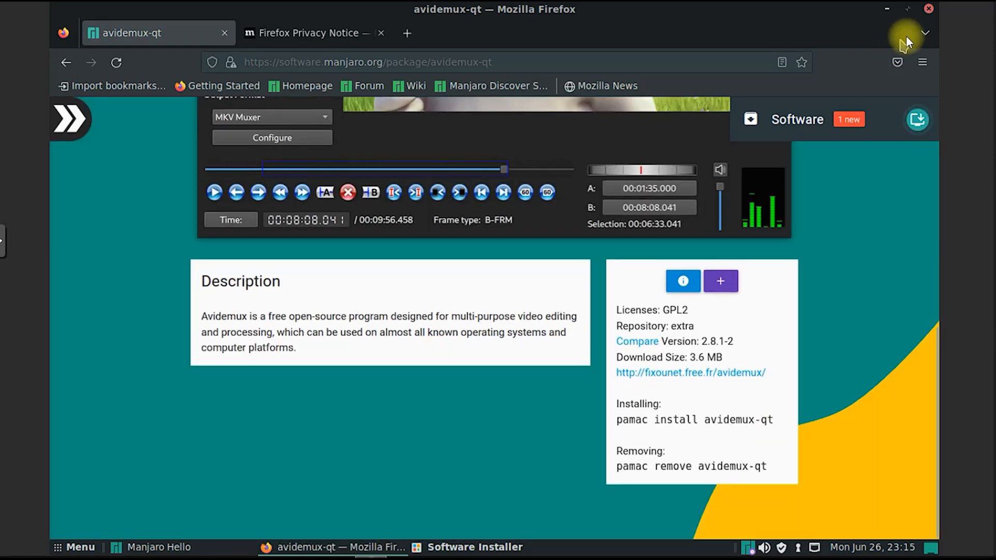
left_click(925, 32)
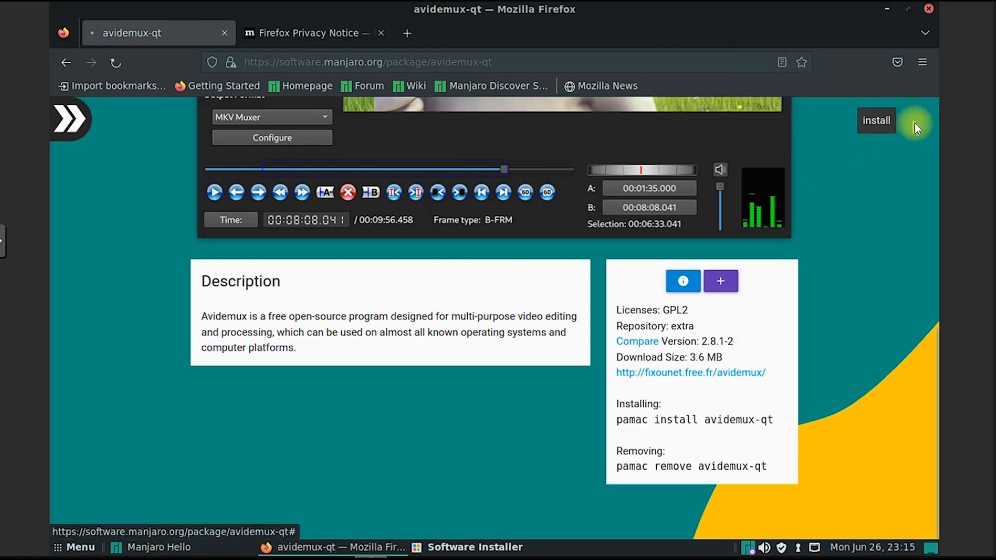
left_click(876, 120)
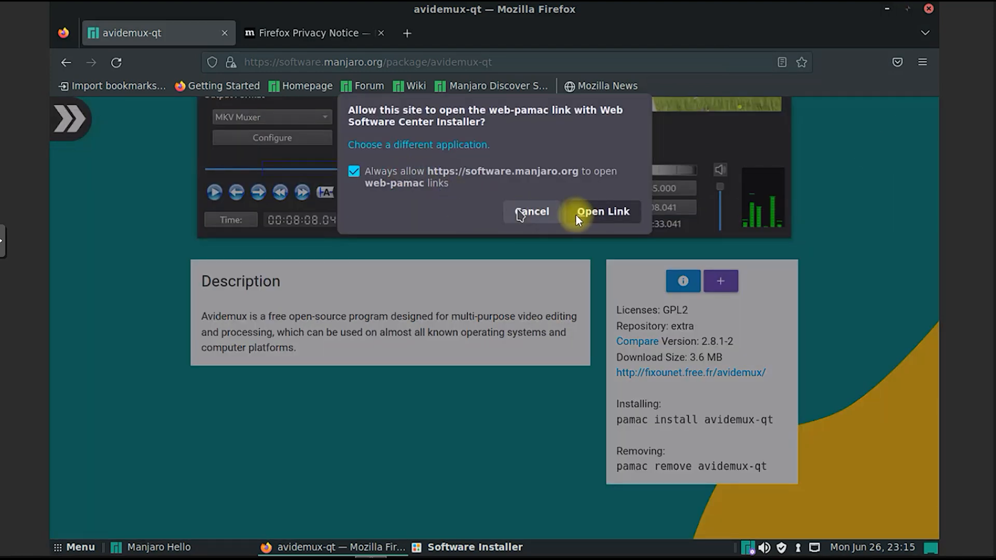
left_click(601, 210)
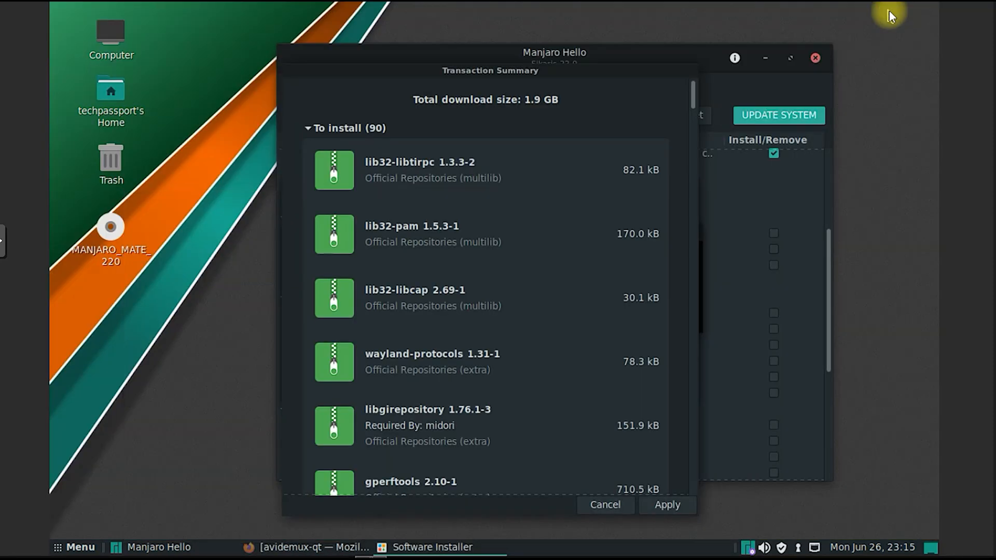
Step: Apply the 90-package, 1.9 GB transaction and authenticate with the administrator password
left_click(666, 505)
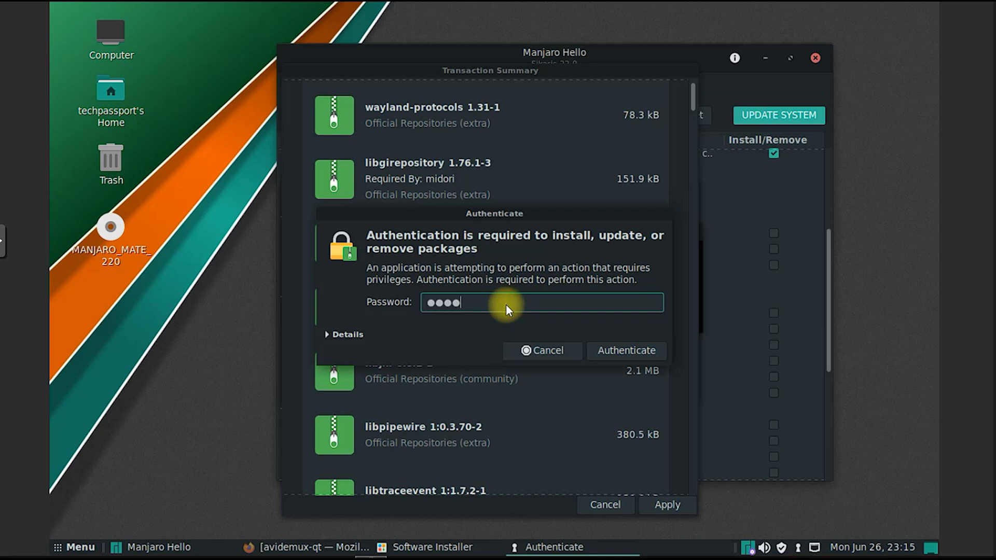
left_click(626, 351)
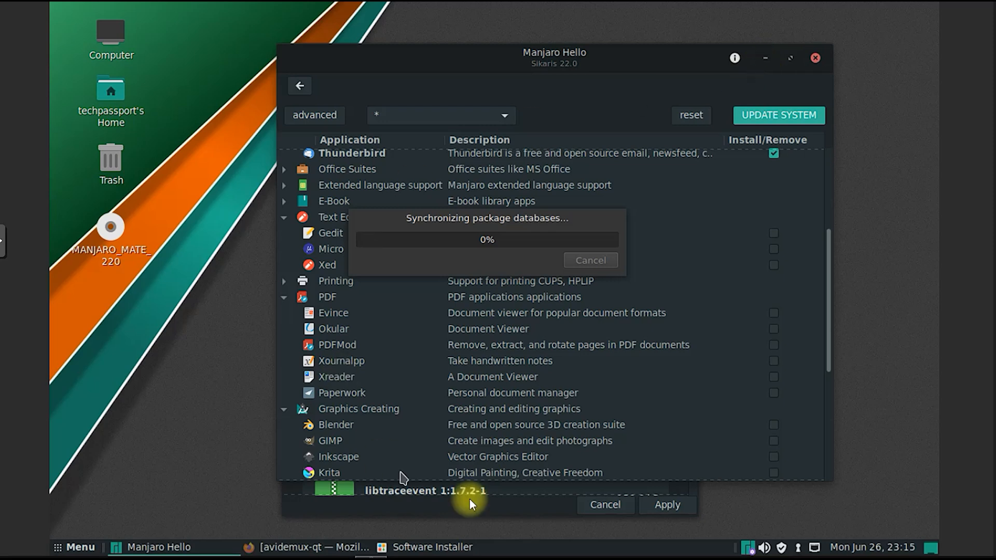
Step: Launch MATE System Monitor from Menu > All and view the System information overview
left_click(71, 547)
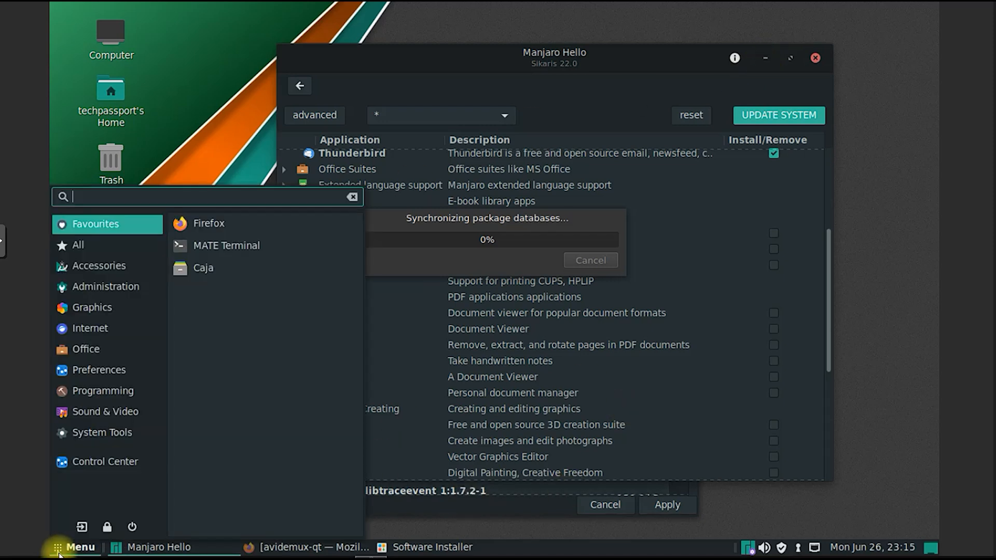
left_click(78, 245)
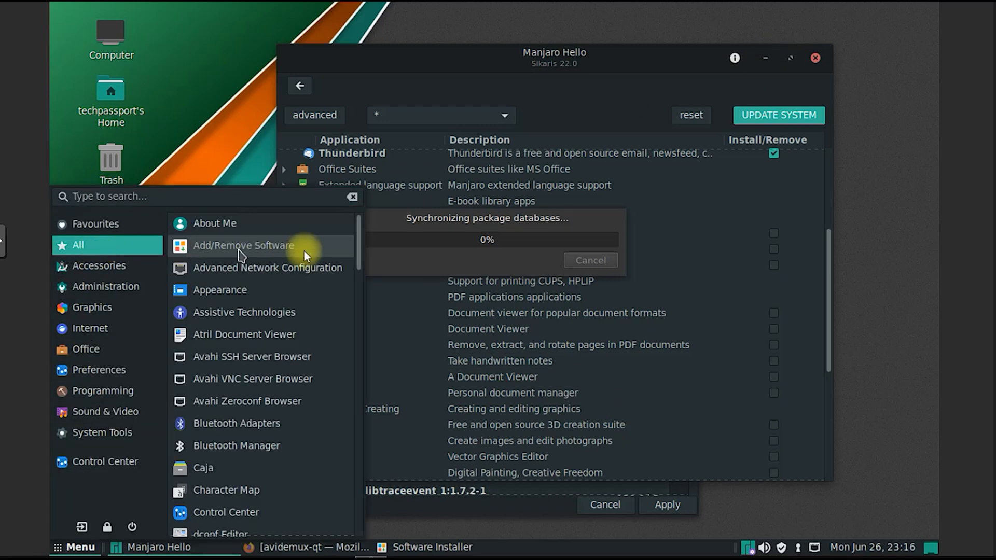
scroll("down", 3)
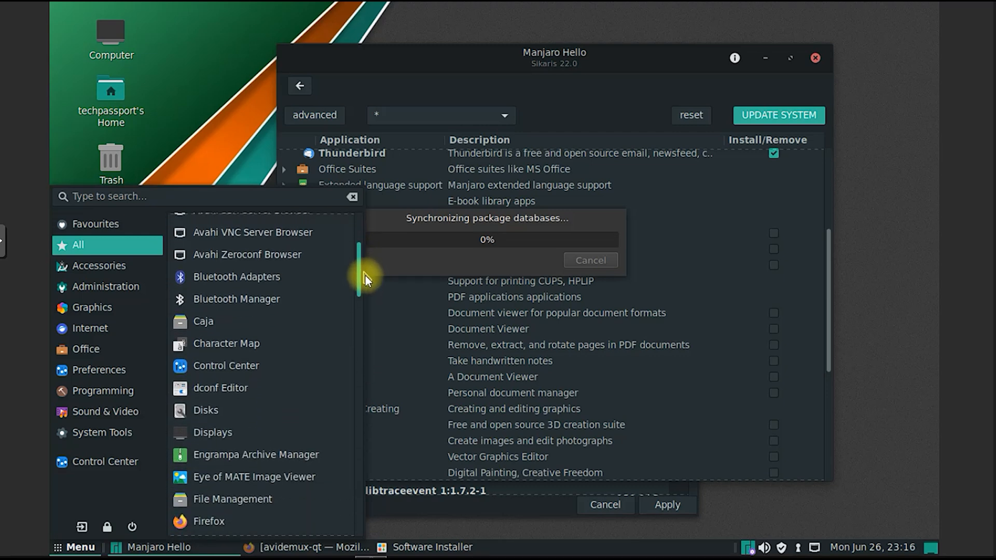
scroll("down", 3)
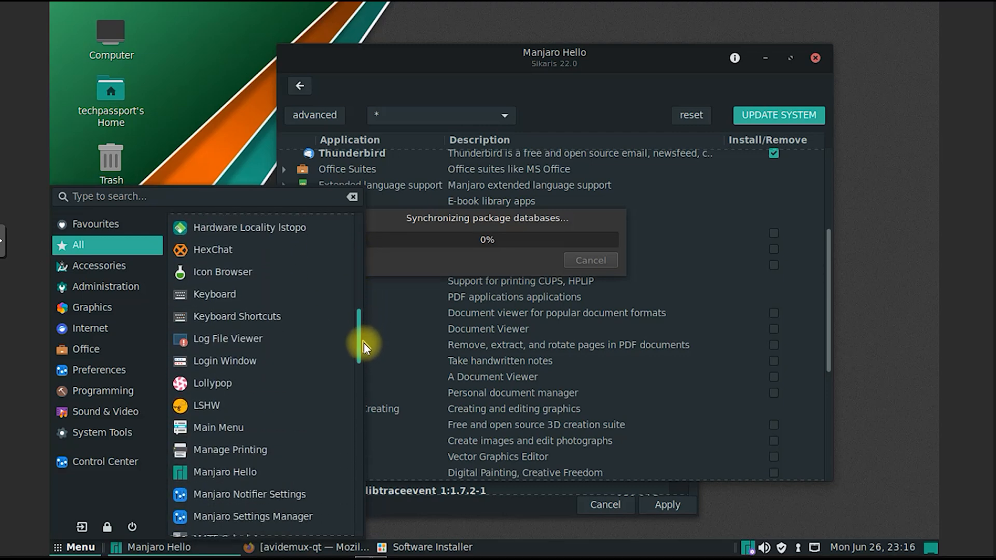
scroll("down", 3)
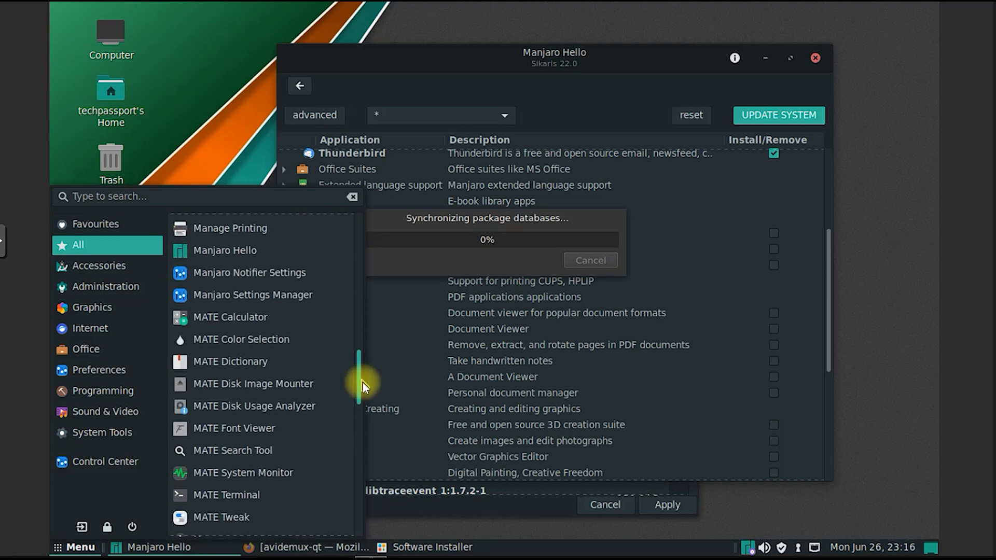
left_click(243, 473)
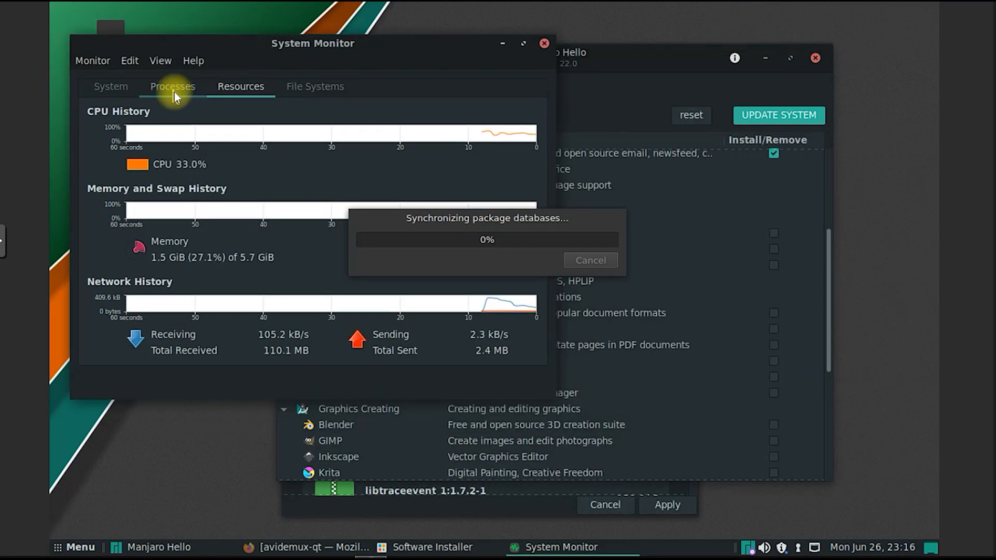
left_click(110, 86)
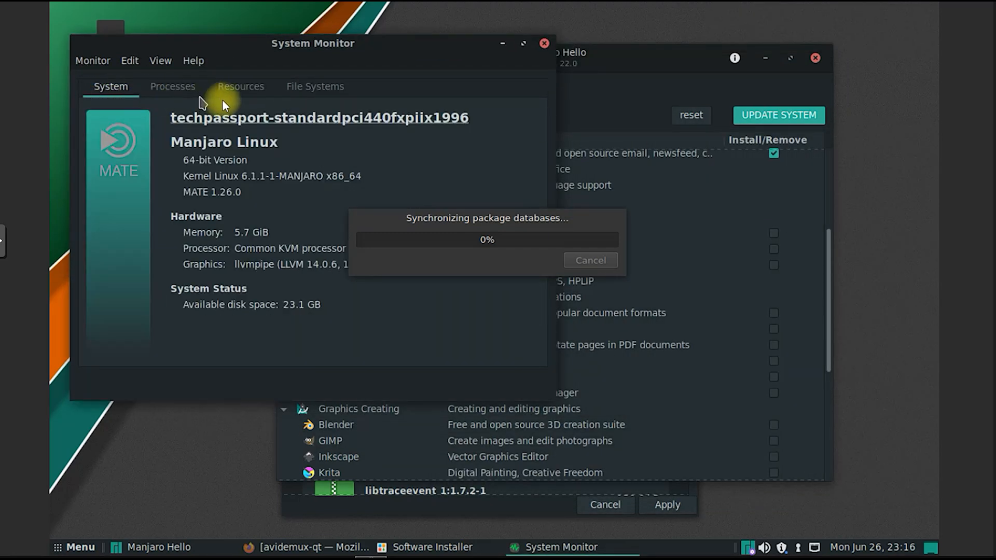